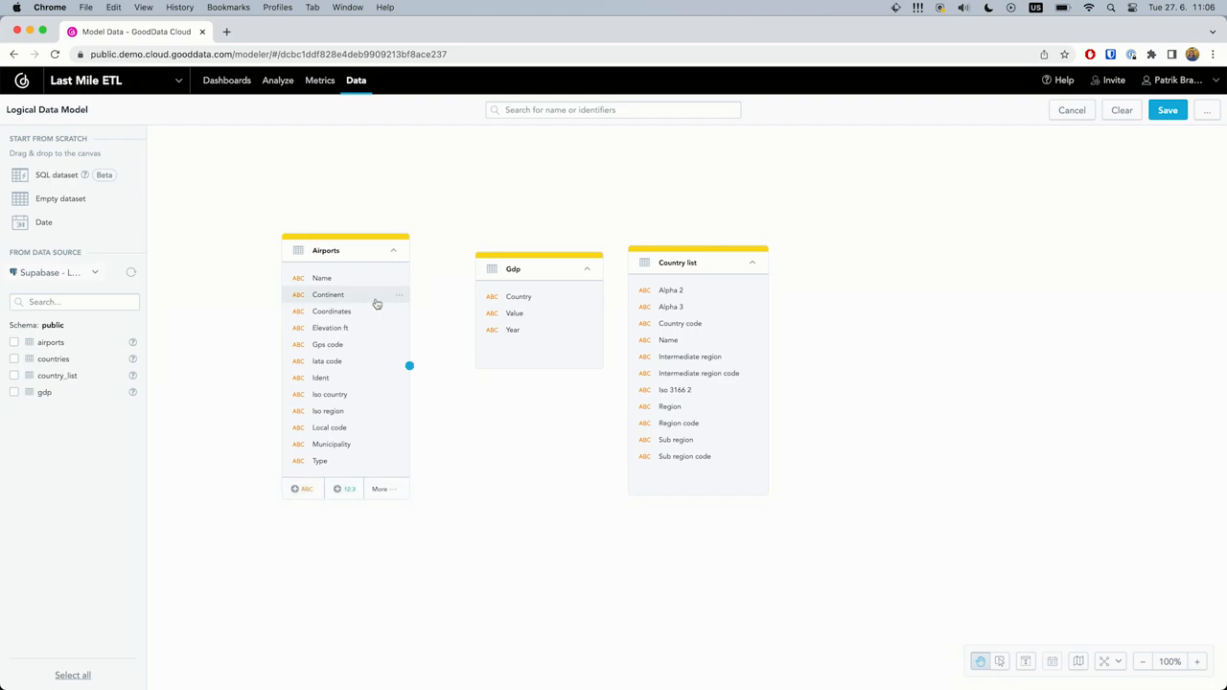
{"action": "mouse_move", "coordinate": [368, 310]}
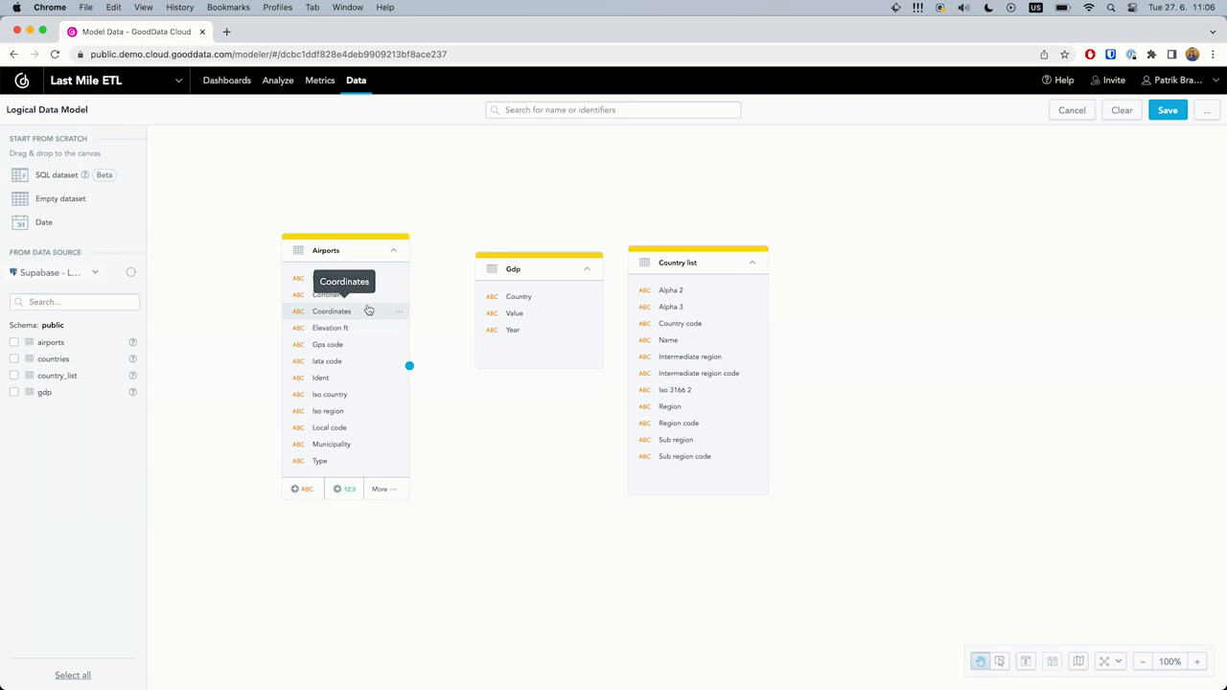
{"action": "mouse_move", "coordinate": [453, 315]}
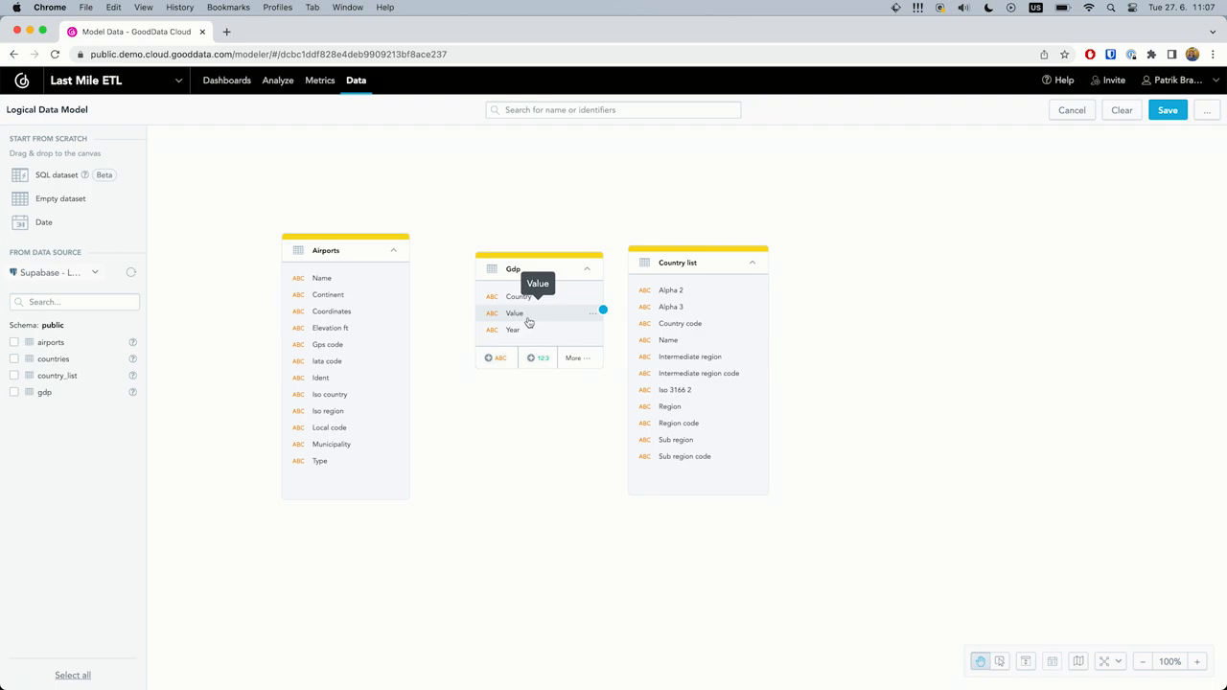
{"action": "mouse_move", "coordinate": [451, 330]}
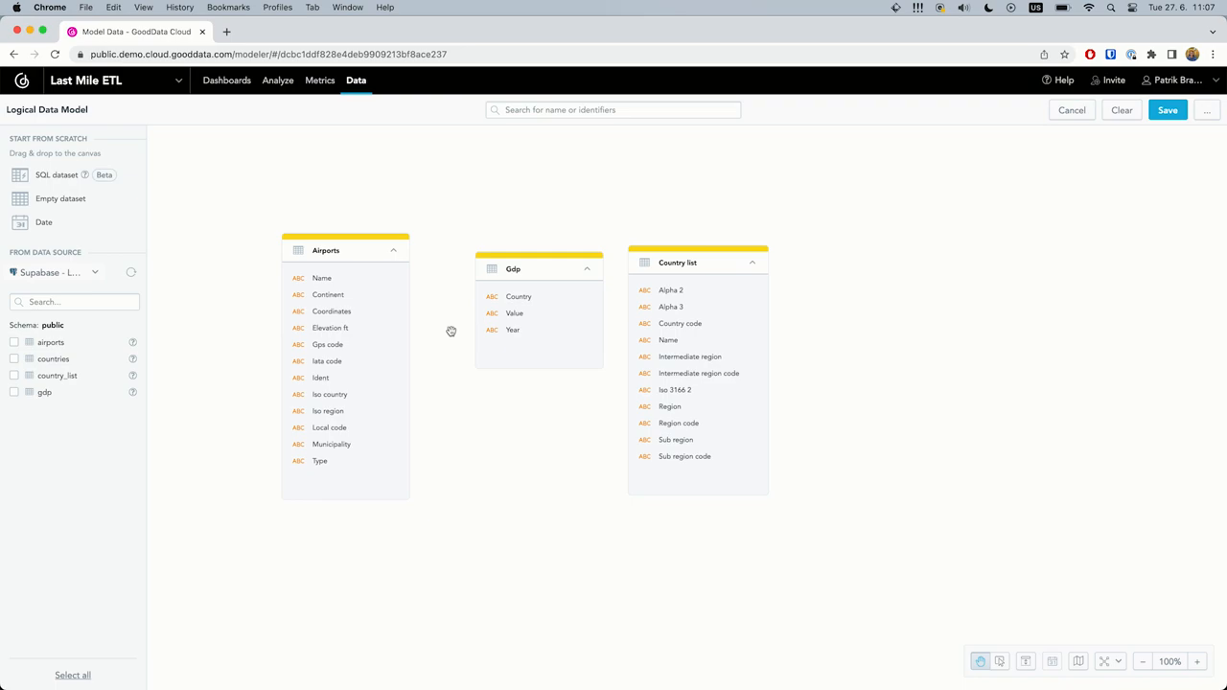
Step: Replace the Airports query with 'select distinct type from airports' and run it to list airport types
{"action": "left_click", "coordinate": [383, 489]}
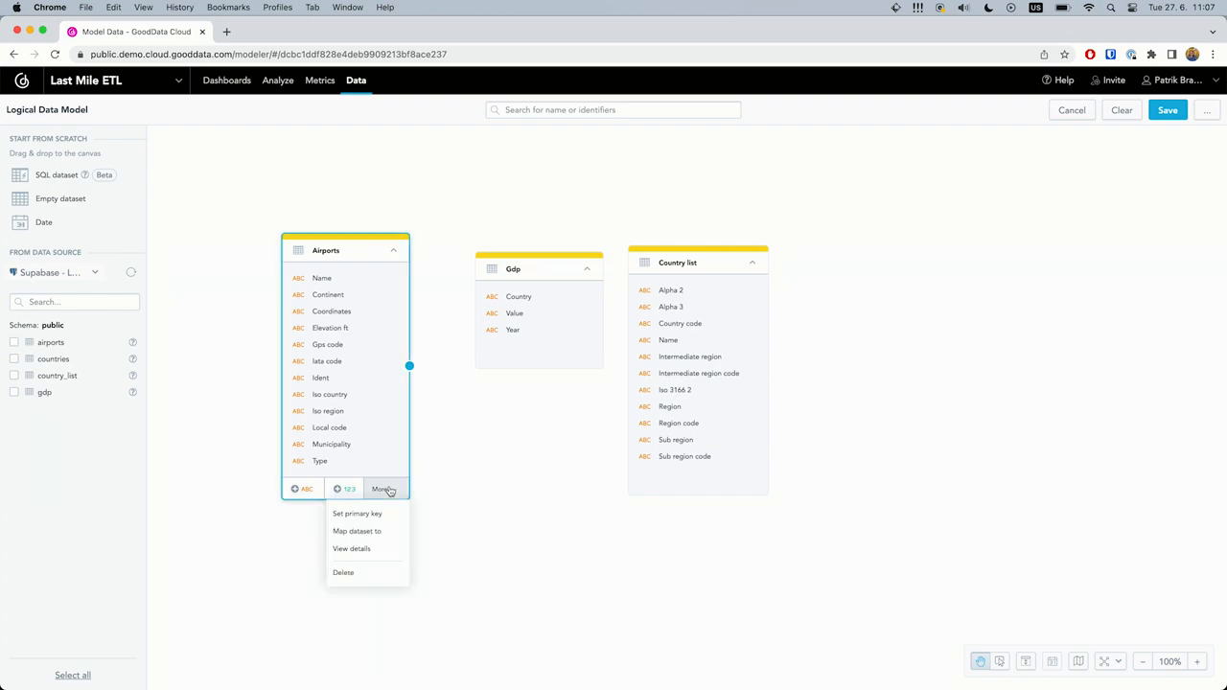
{"action": "left_click", "coordinate": [357, 531]}
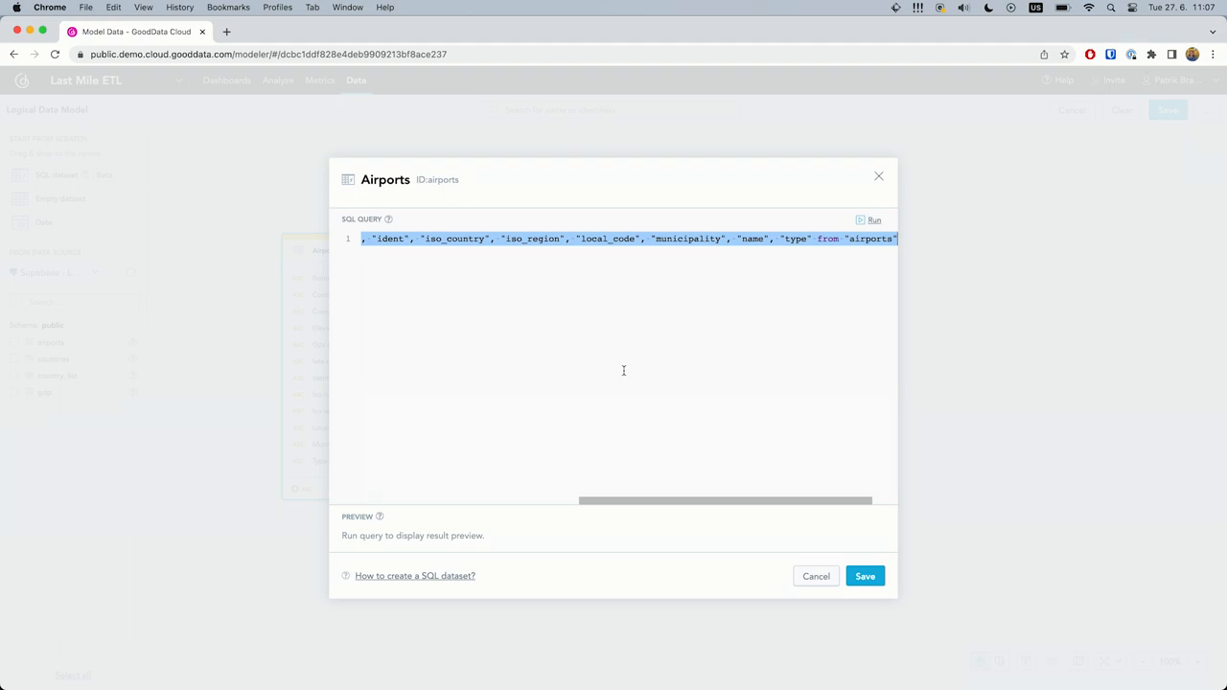
{"action": "type", "text": "select distinct type from airports"}
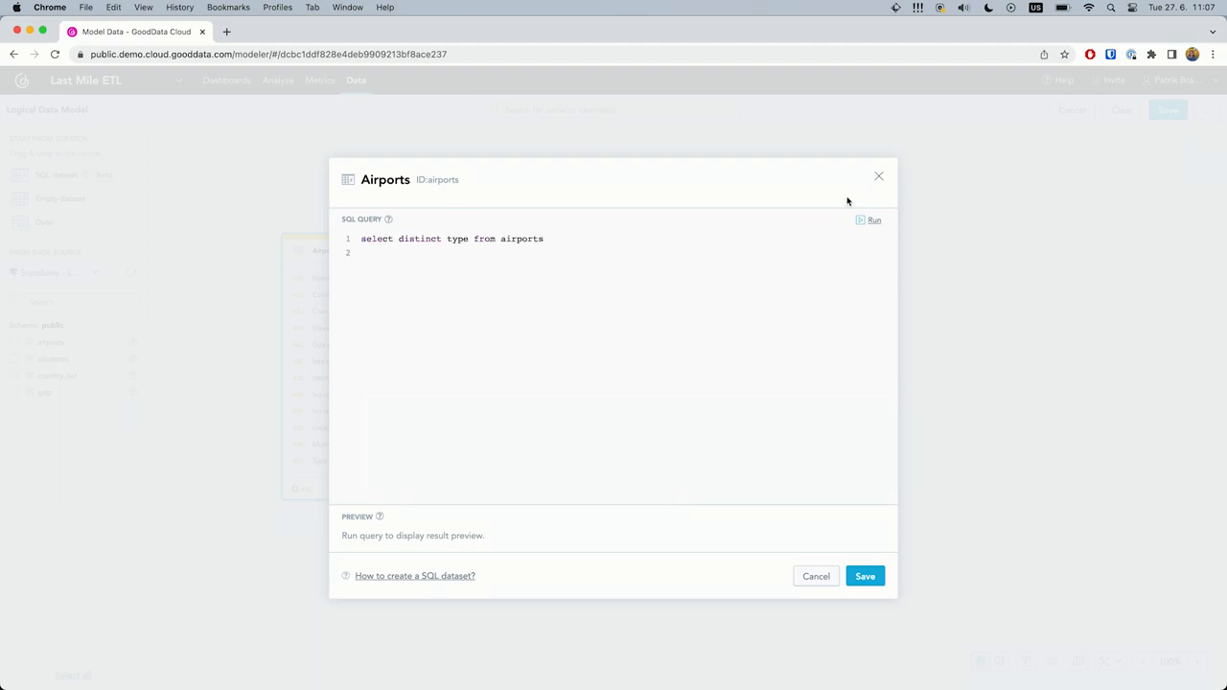
{"action": "left_click", "coordinate": [872, 220]}
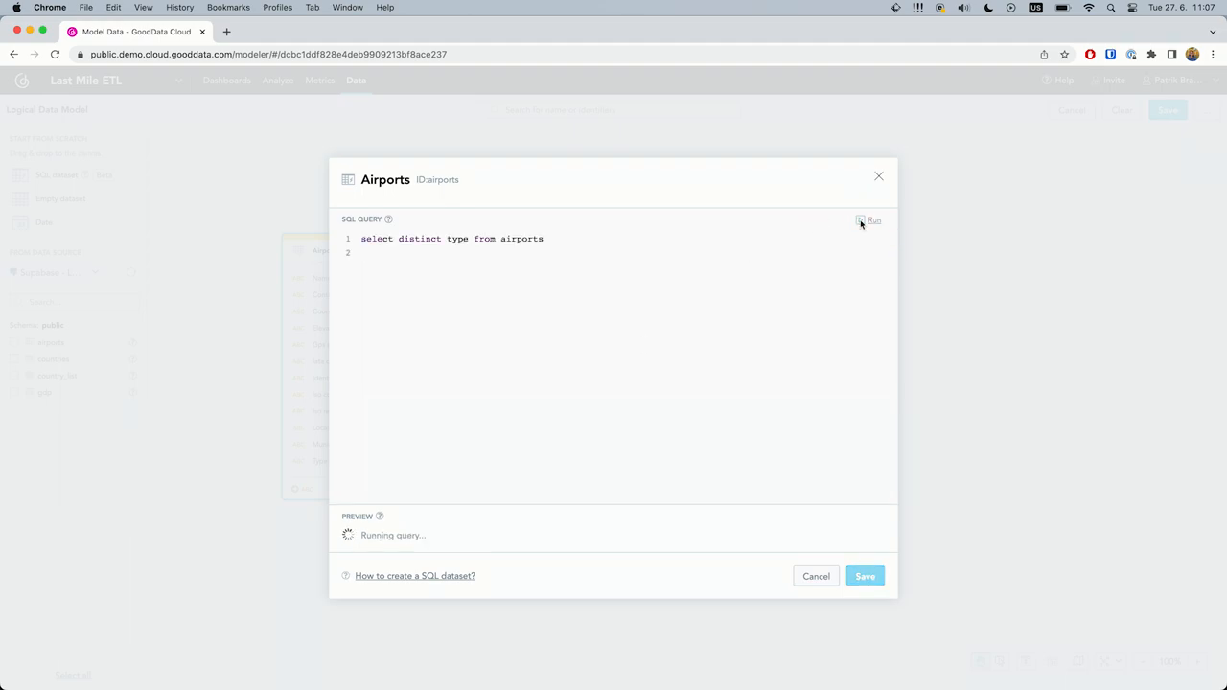
{"action": "left_click", "coordinate": [873, 221]}
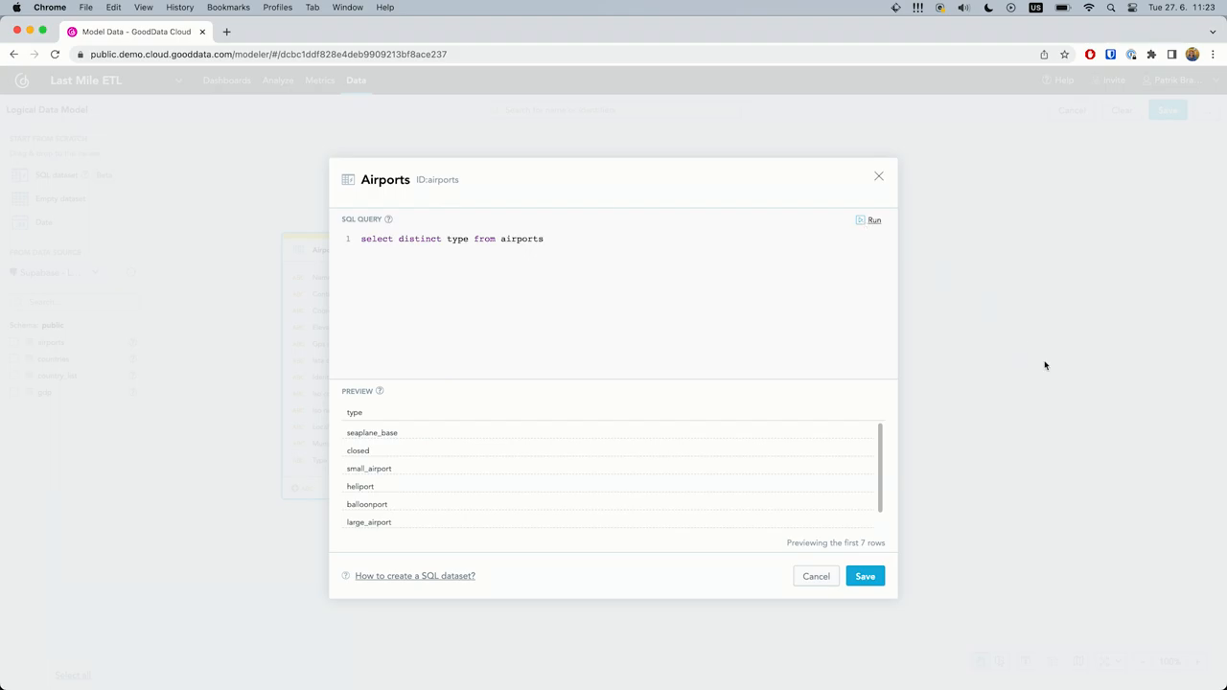
Step: Start a new SQL dataset named 'Airports transformed' and run its filter query for medium and large airports
{"action": "left_click", "coordinate": [877, 175]}
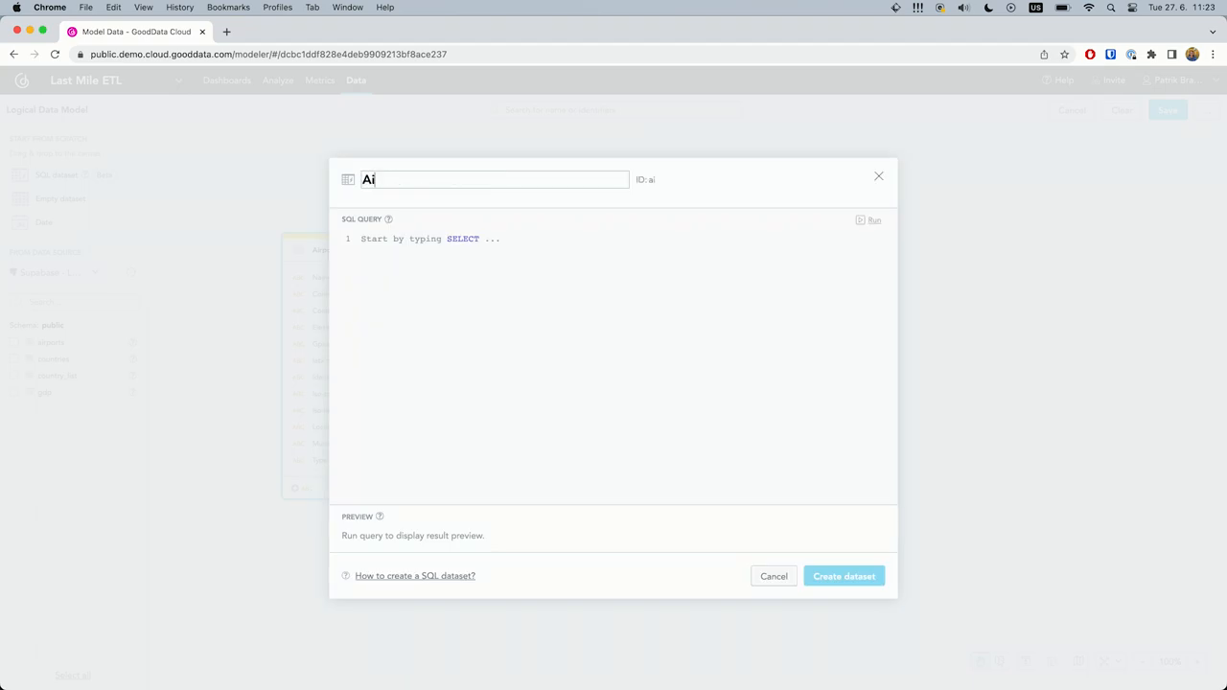
{"action": "type", "text": "Airports t"}
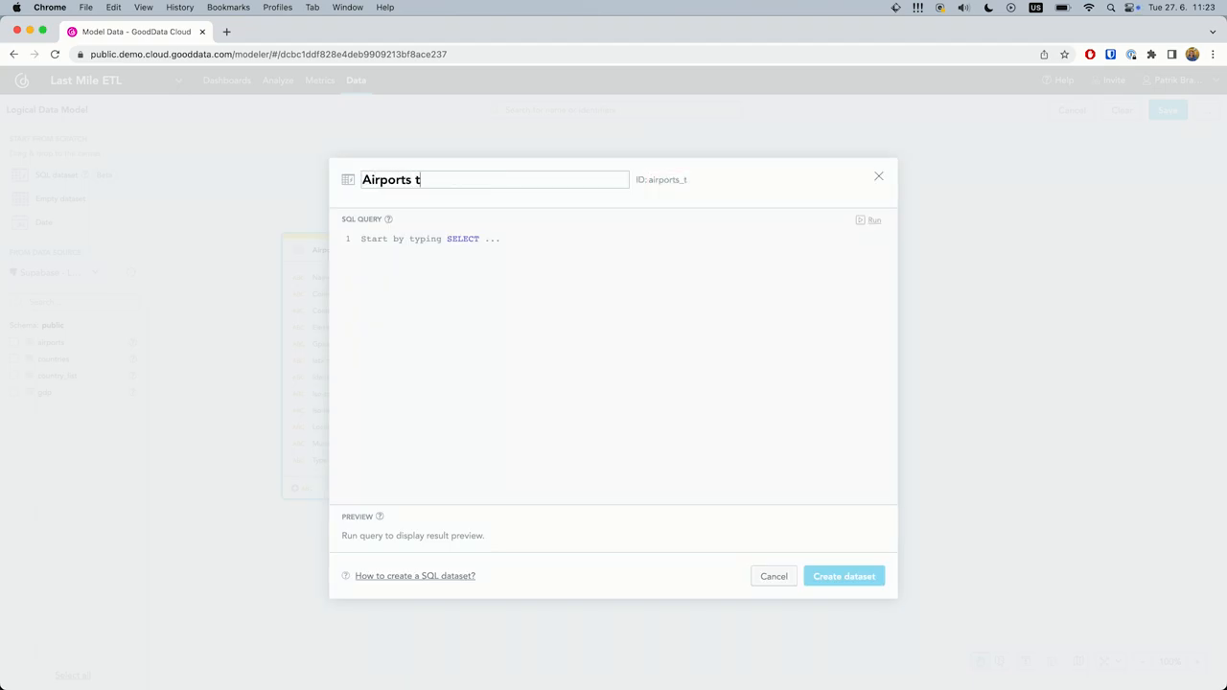
{"action": "type", "text": "ransformed"}
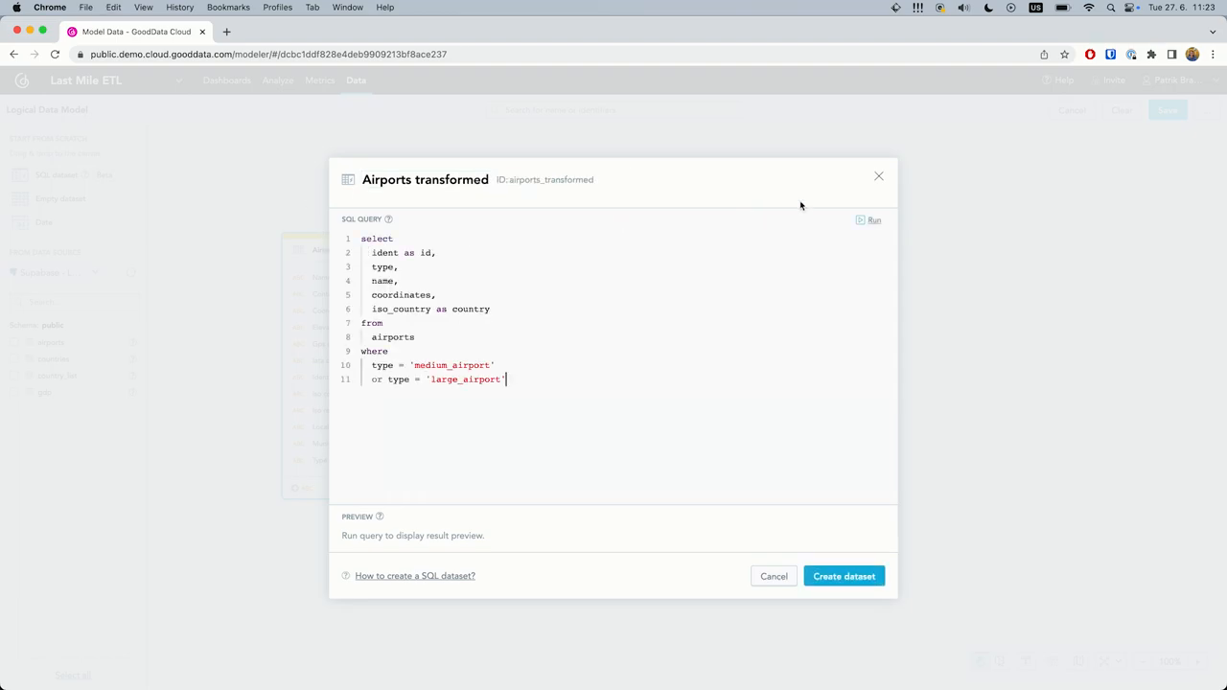
{"action": "left_click", "coordinate": [872, 220]}
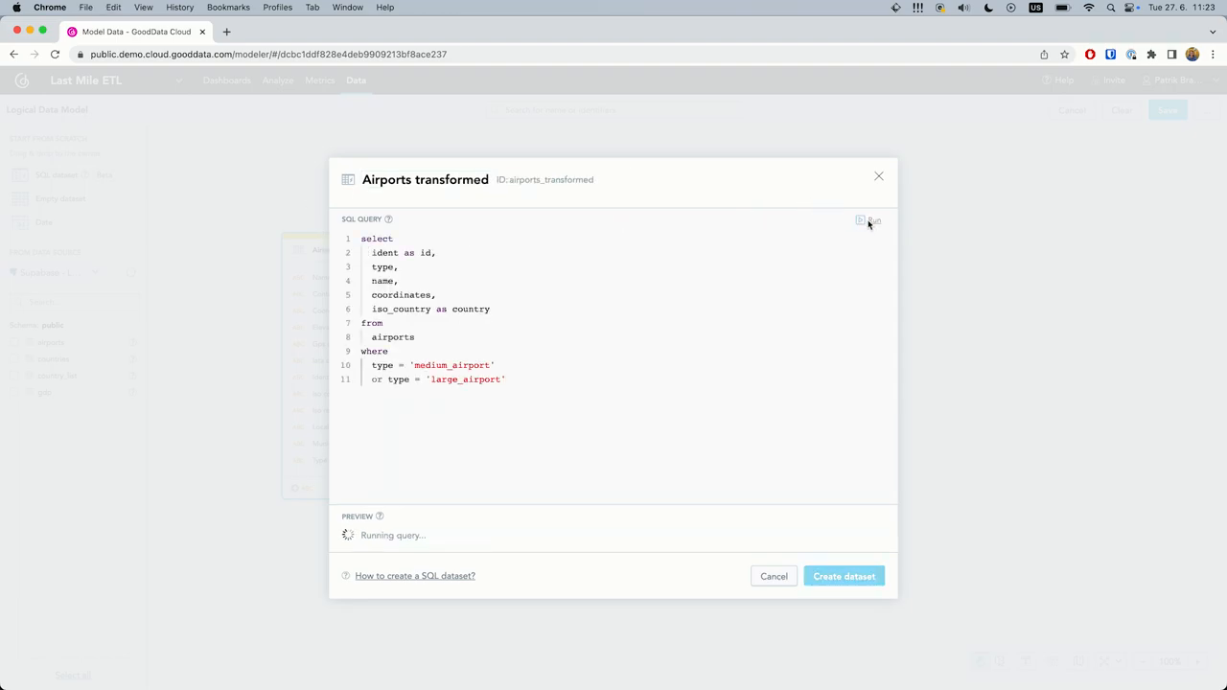
{"action": "left_click", "coordinate": [871, 221]}
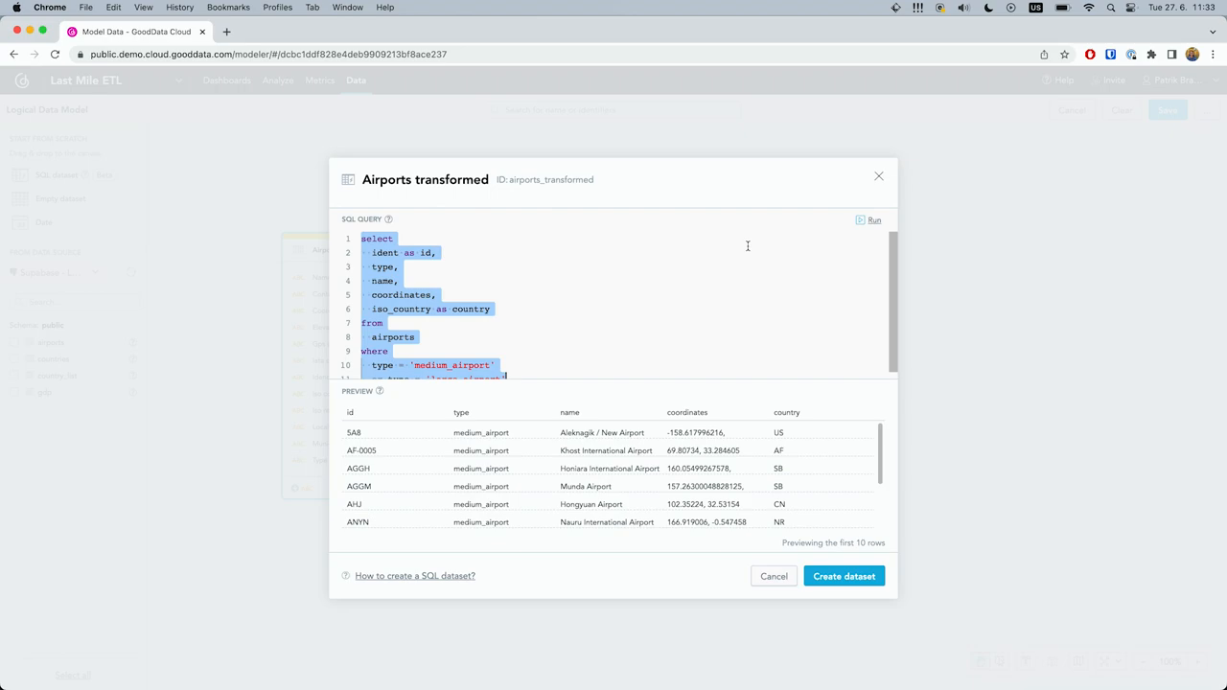
Step: Rerun the query with split_part longitude and latitude columns, then create the Airports transformed dataset
{"action": "left_click", "coordinate": [873, 220]}
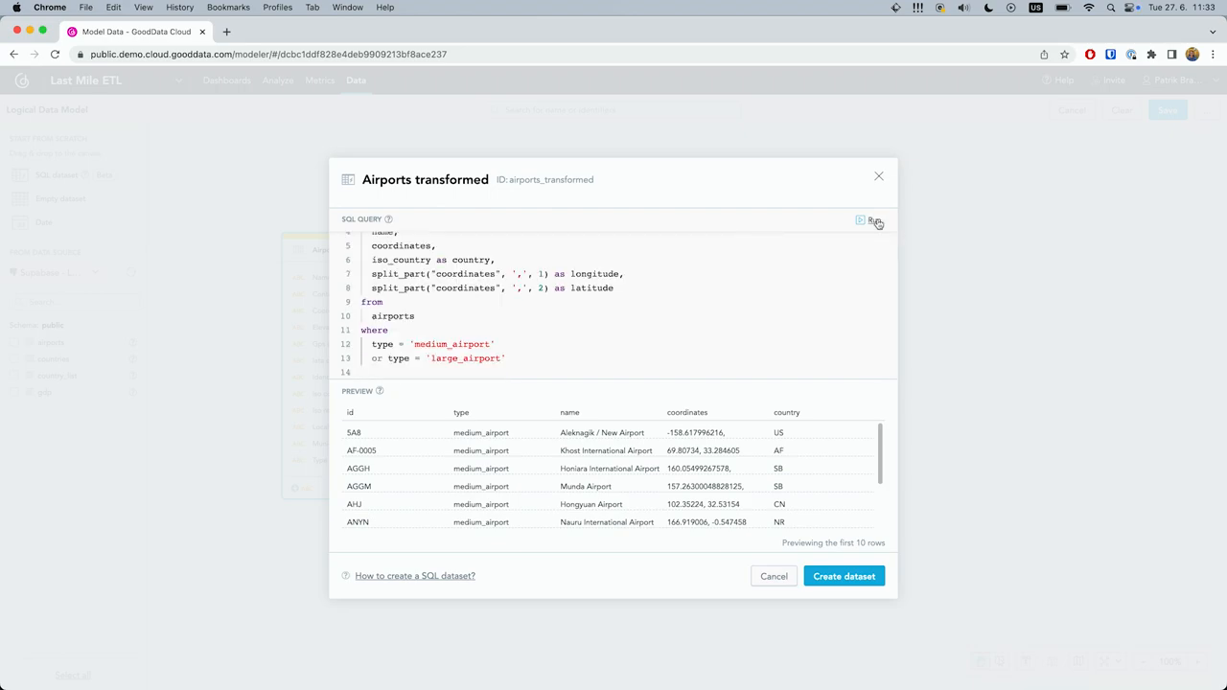
{"action": "left_click", "coordinate": [867, 220]}
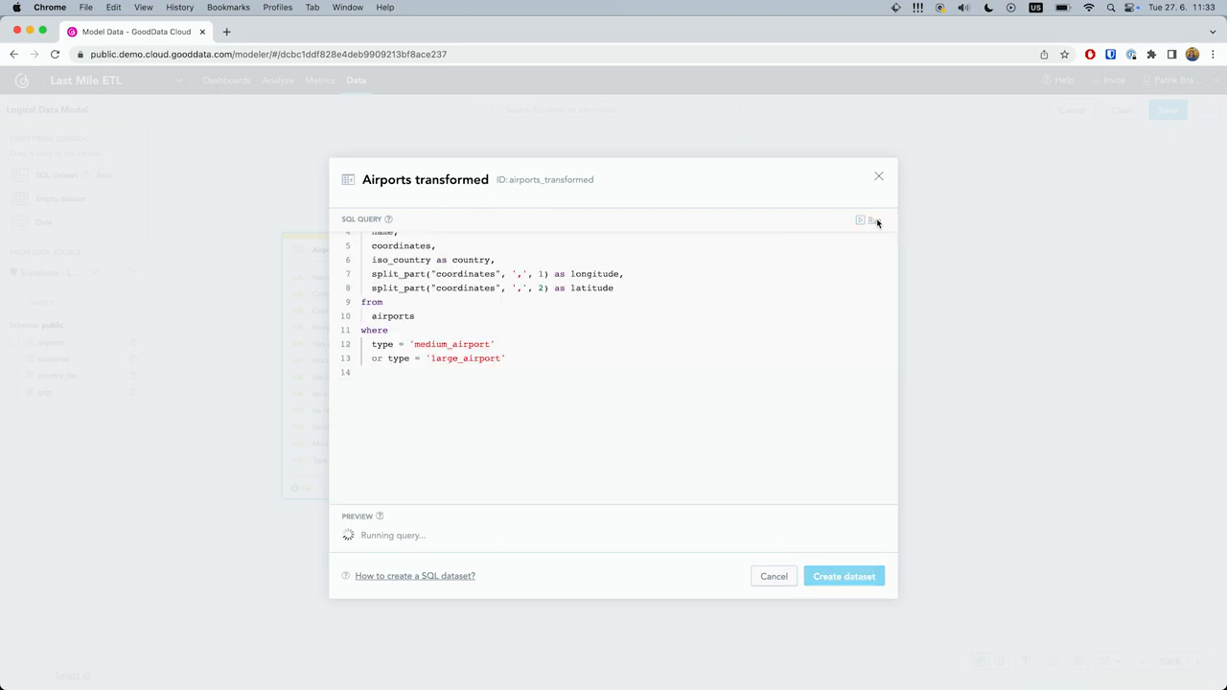
{"action": "left_click", "coordinate": [872, 220]}
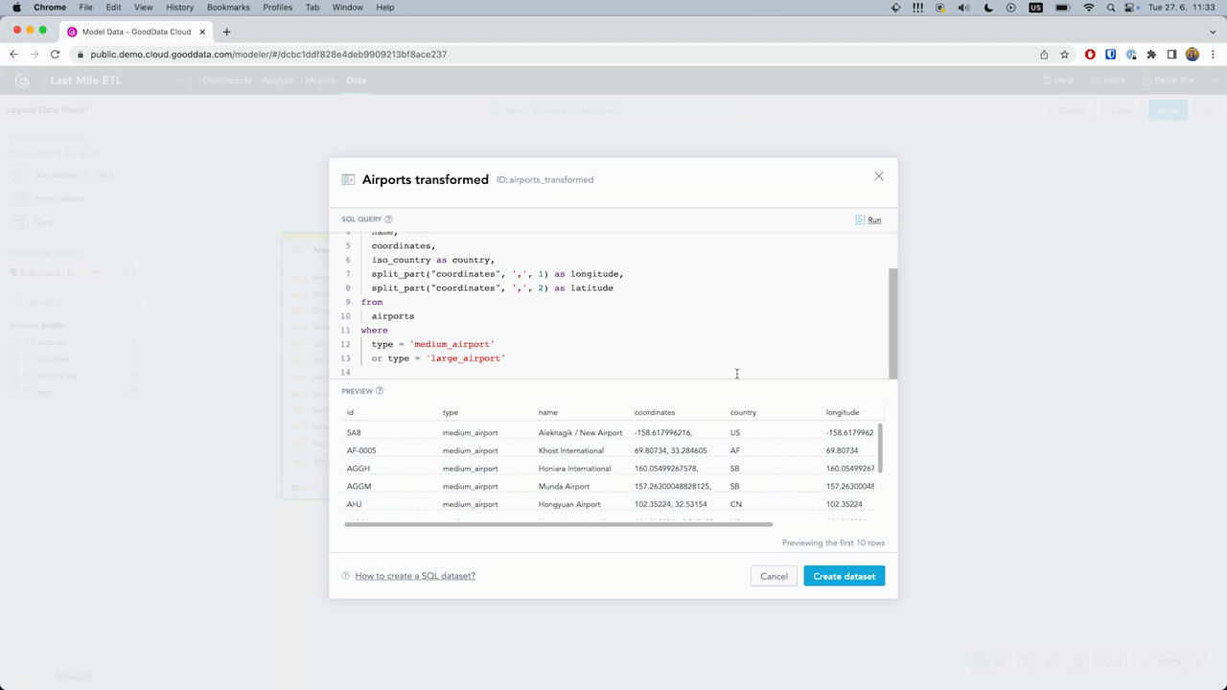
{"action": "scroll", "scroll_direction": "right", "scroll_amount": 3}
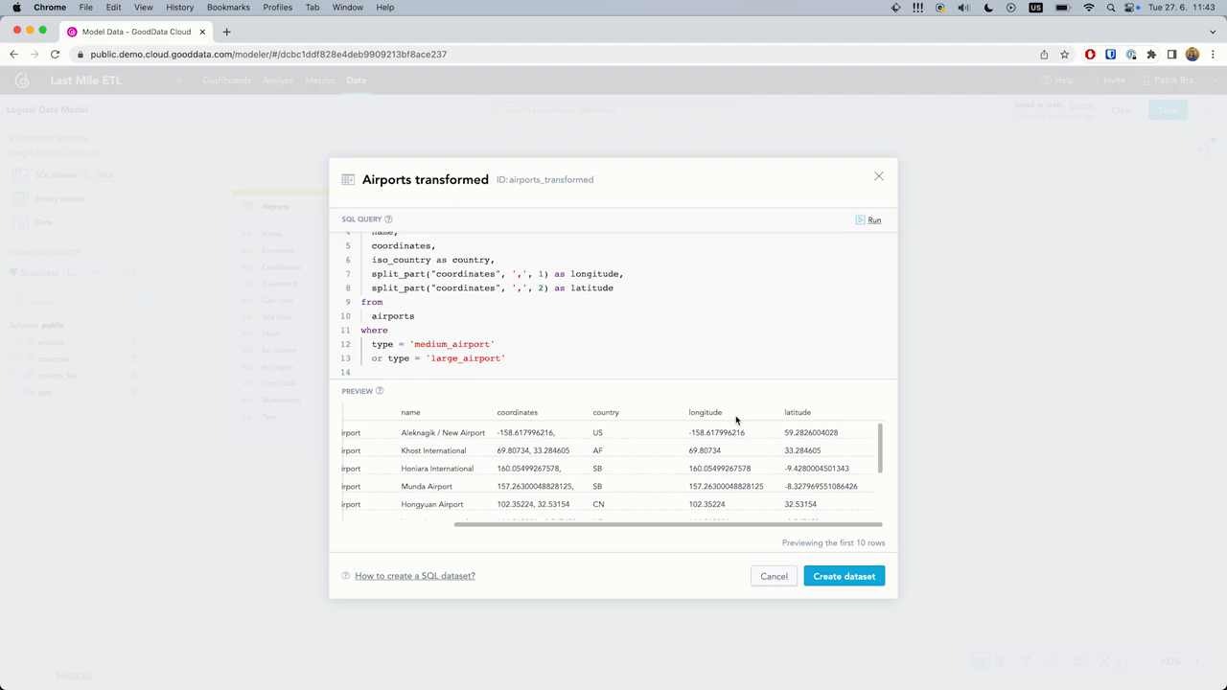
{"action": "left_click", "coordinate": [842, 576]}
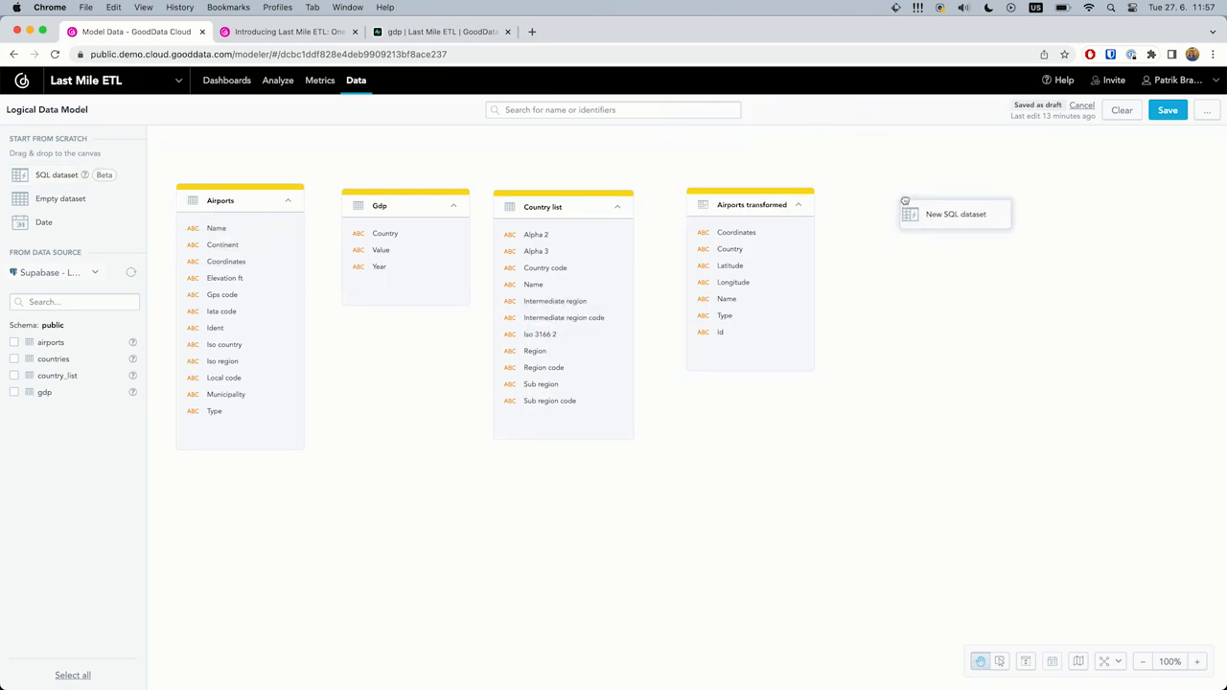
Step: Name a new SQL dataset 'GDP Transformed', run its select query and create the dataset
{"action": "left_click", "coordinate": [954, 213]}
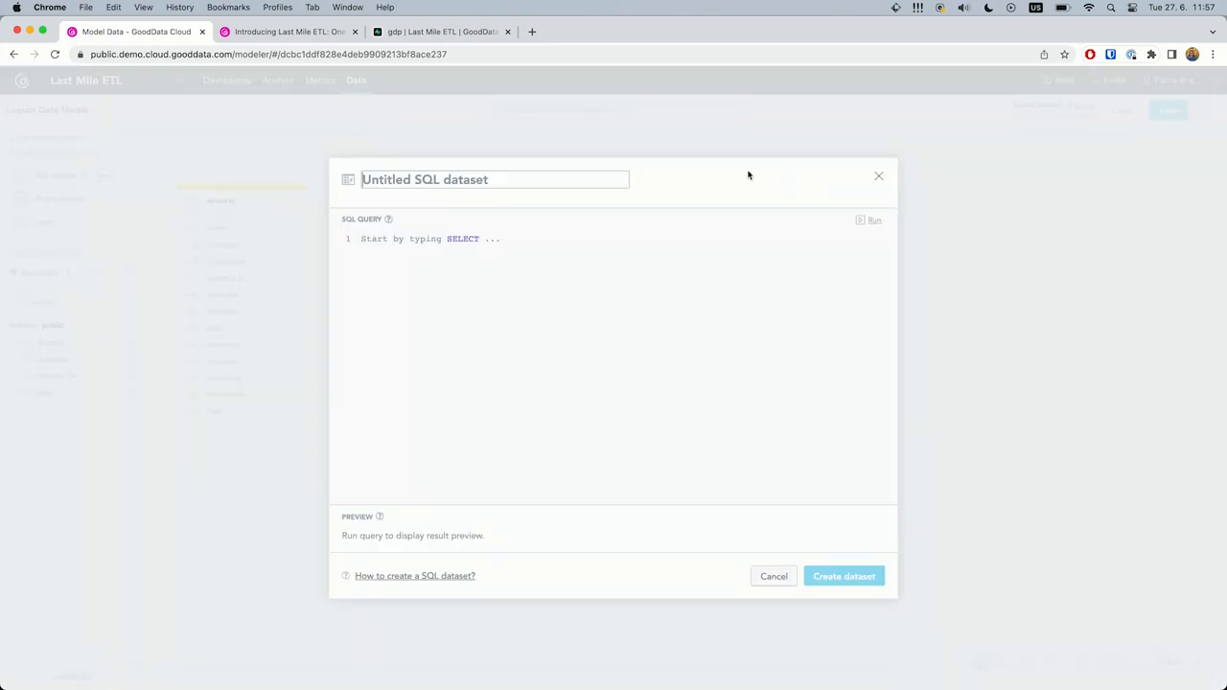
{"action": "type", "text": "GDP"}
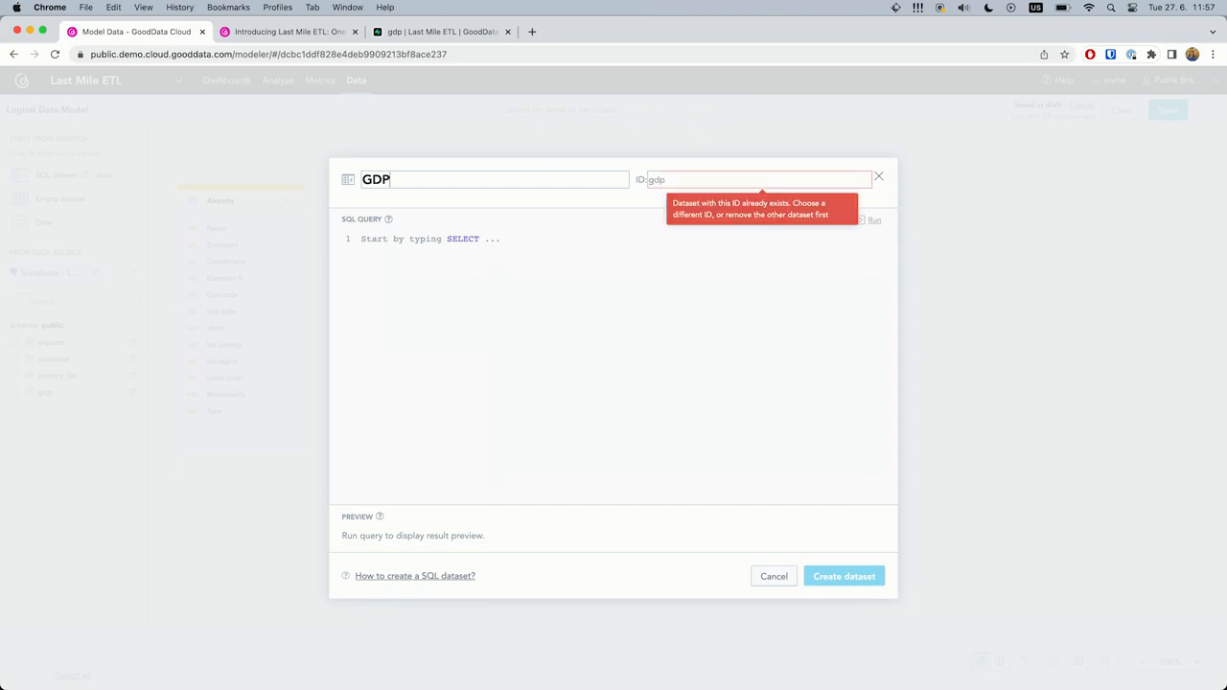
{"action": "type", "text": "Transfor"}
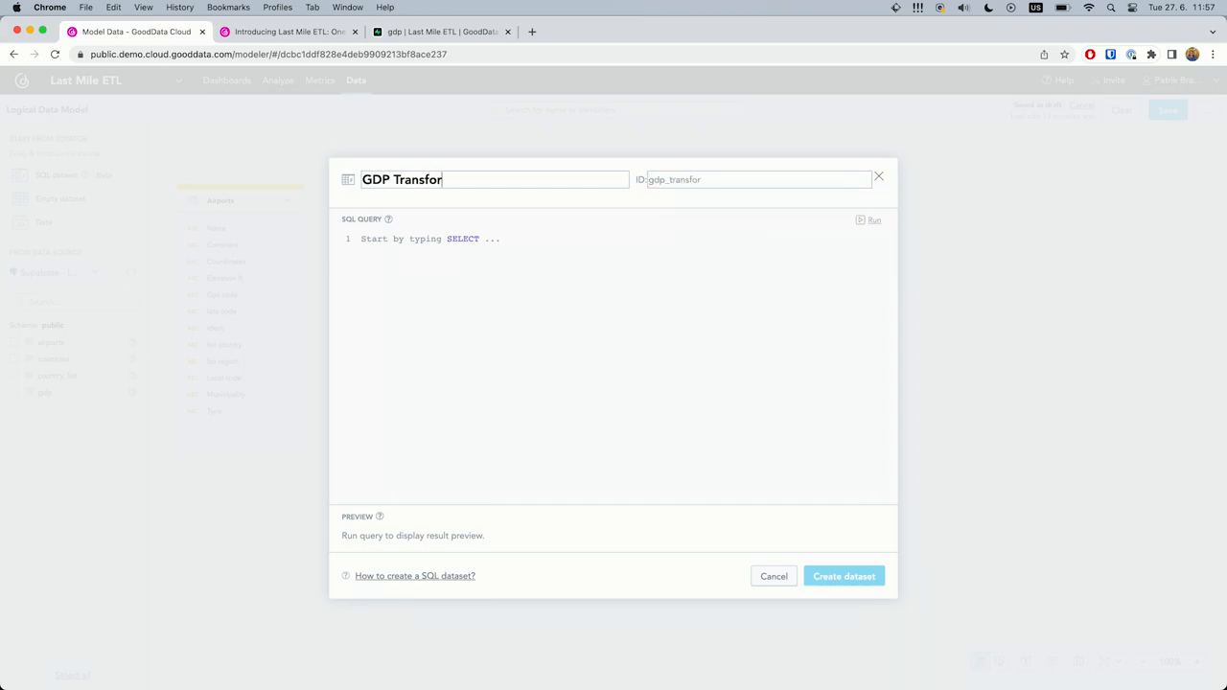
{"action": "type", "text": "select"}
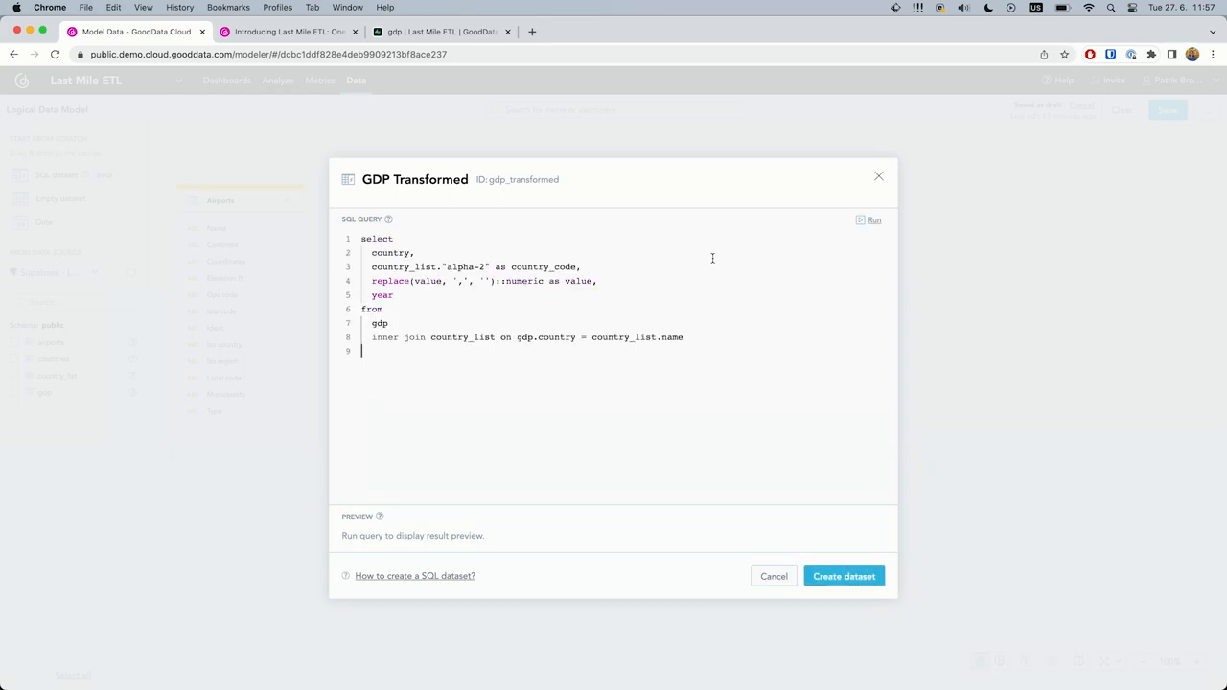
{"action": "left_click", "coordinate": [871, 220]}
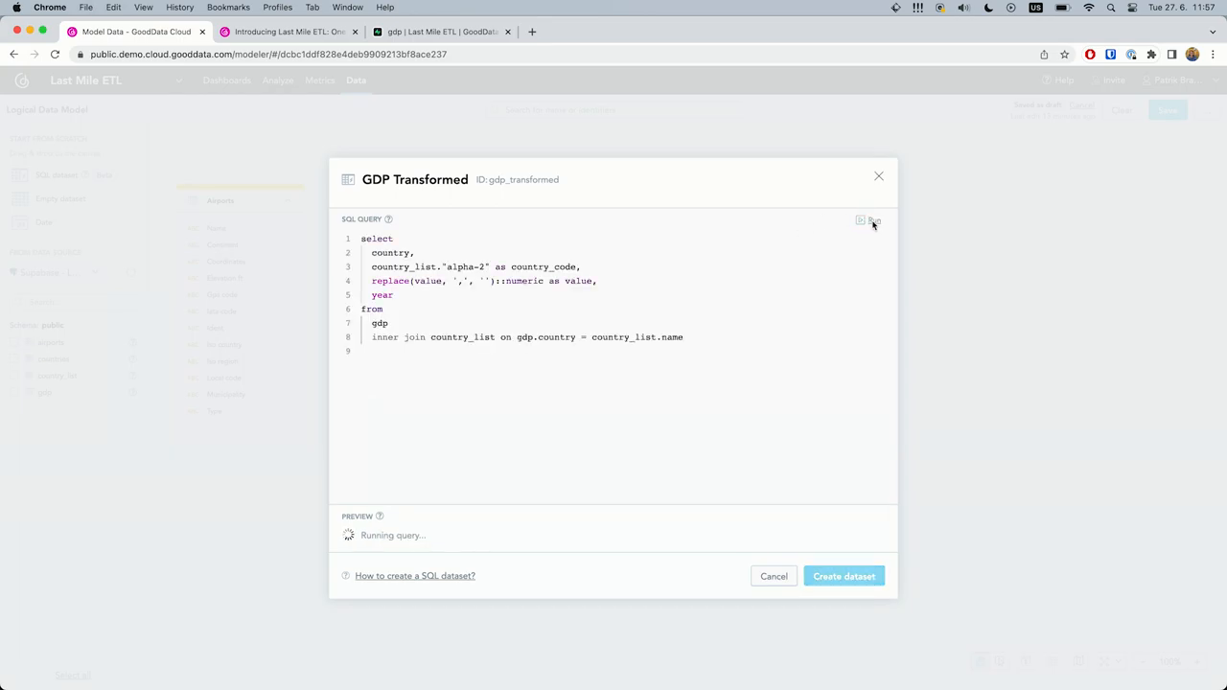
{"action": "left_click", "coordinate": [872, 221]}
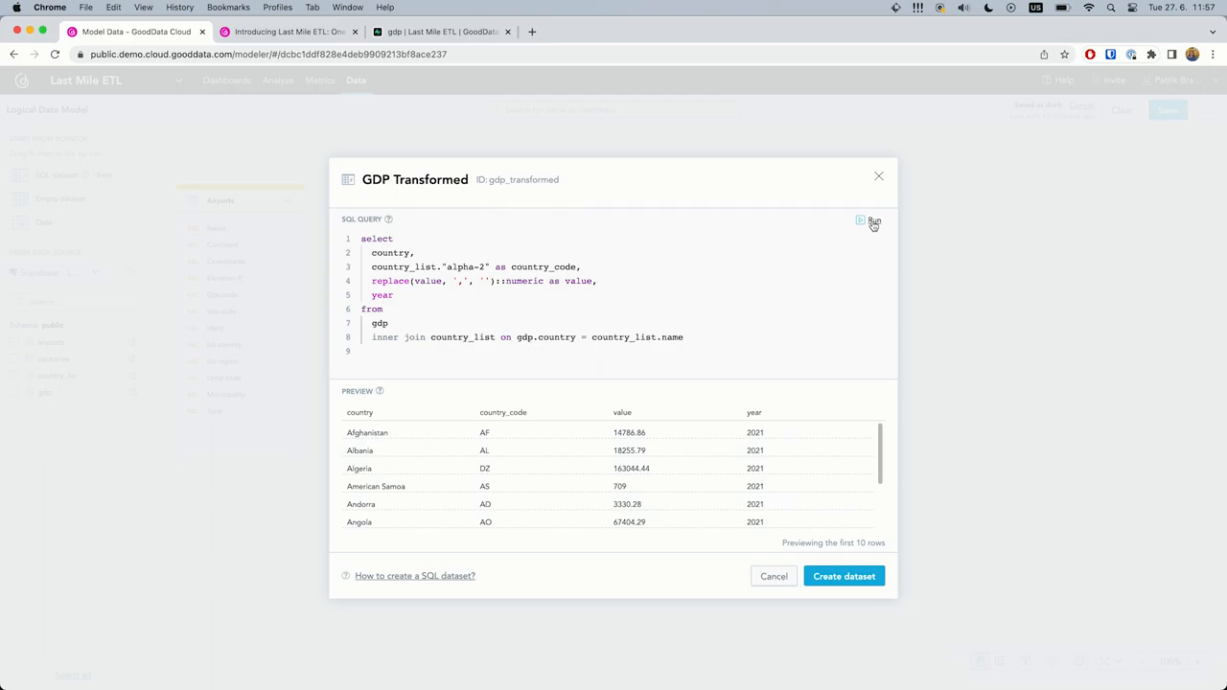
{"action": "left_click", "coordinate": [842, 576]}
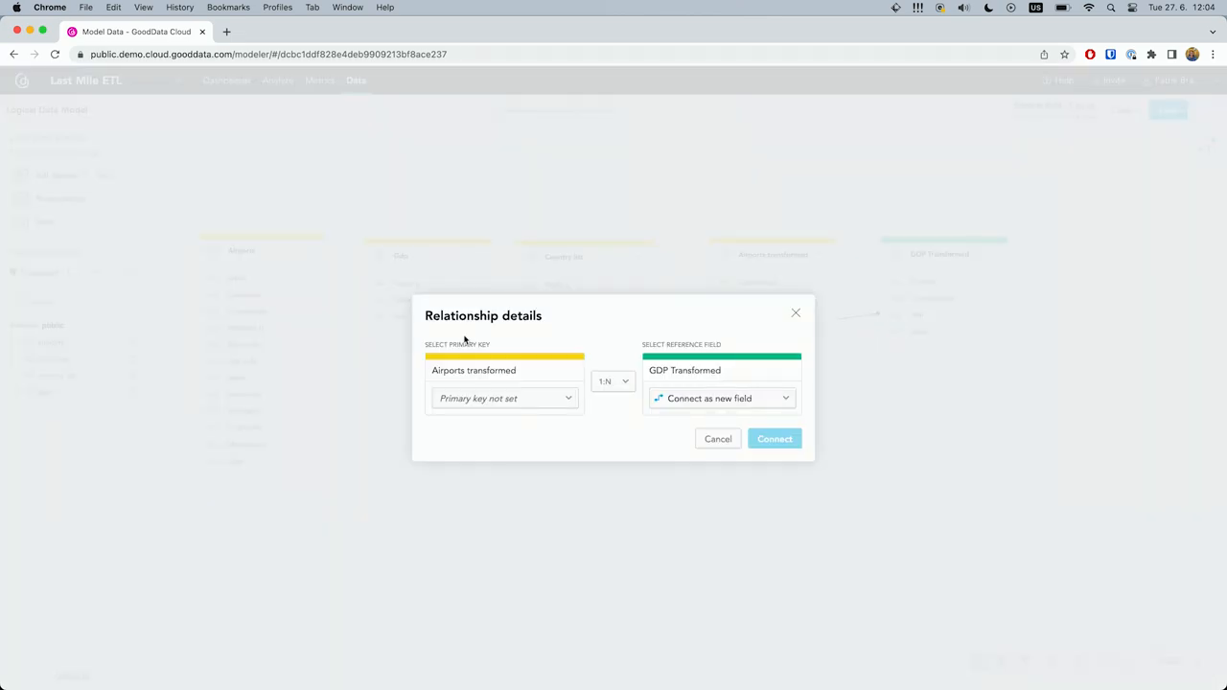
Step: Choose Country as the primary key and connect Airports transformed to GDP Transformed
{"action": "left_click", "coordinate": [505, 398]}
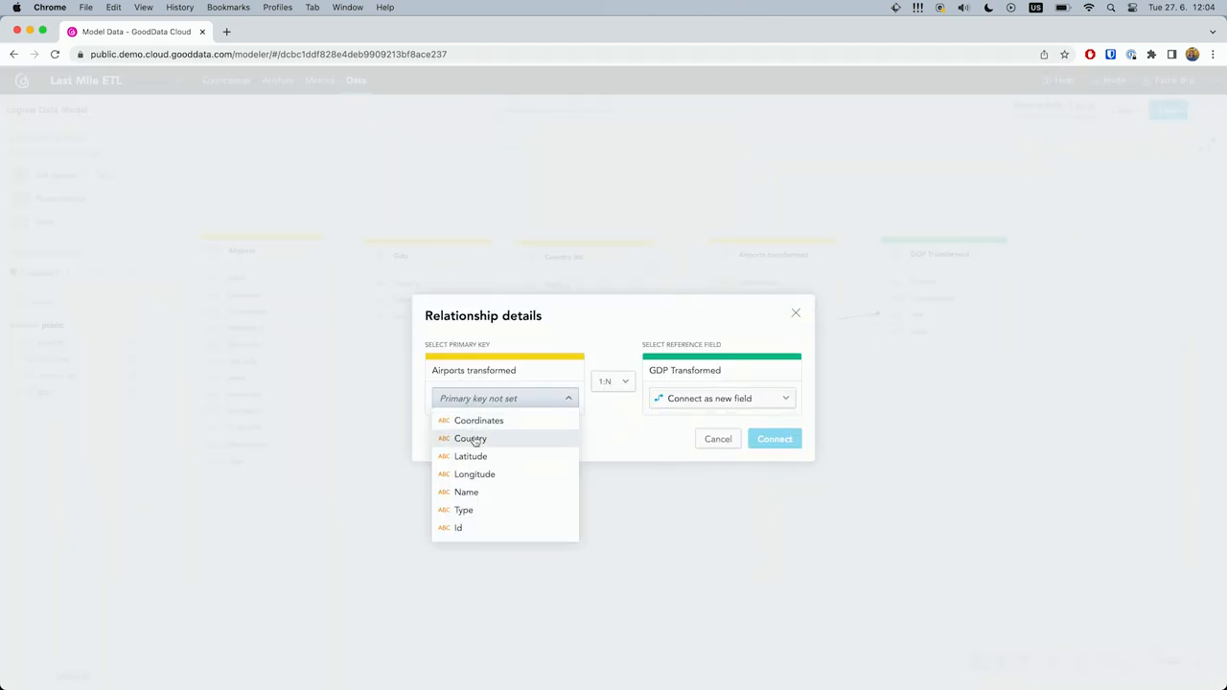
{"action": "left_click", "coordinate": [471, 438]}
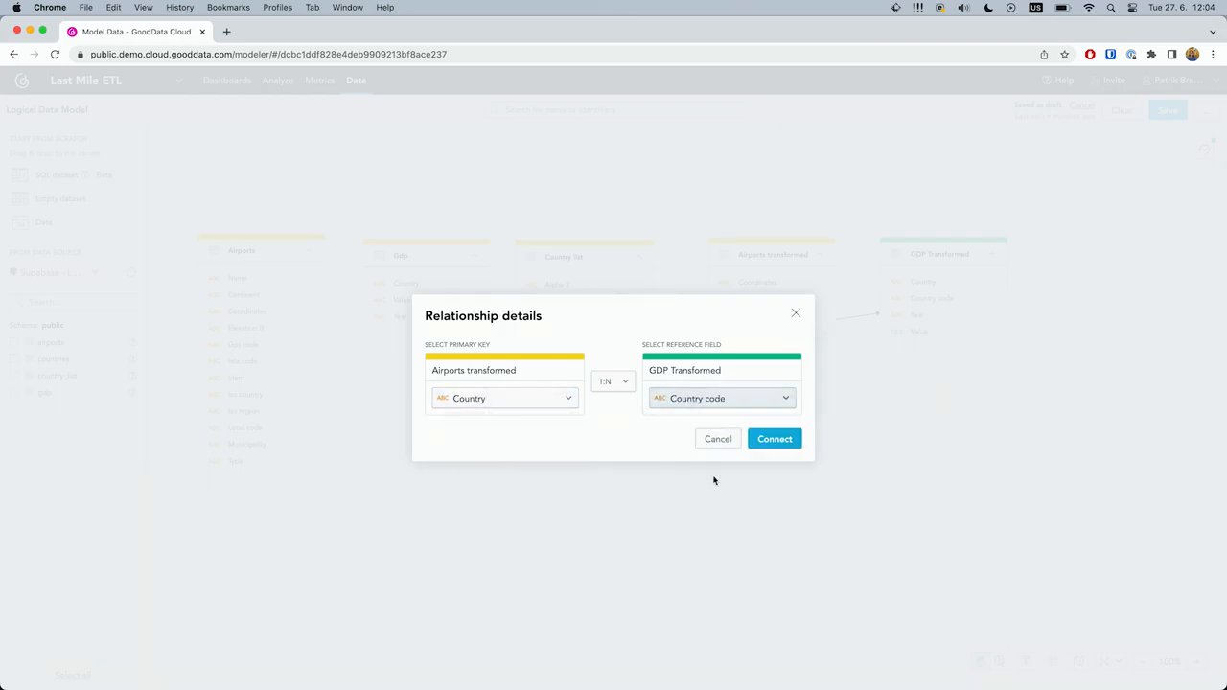
{"action": "left_click", "coordinate": [775, 438]}
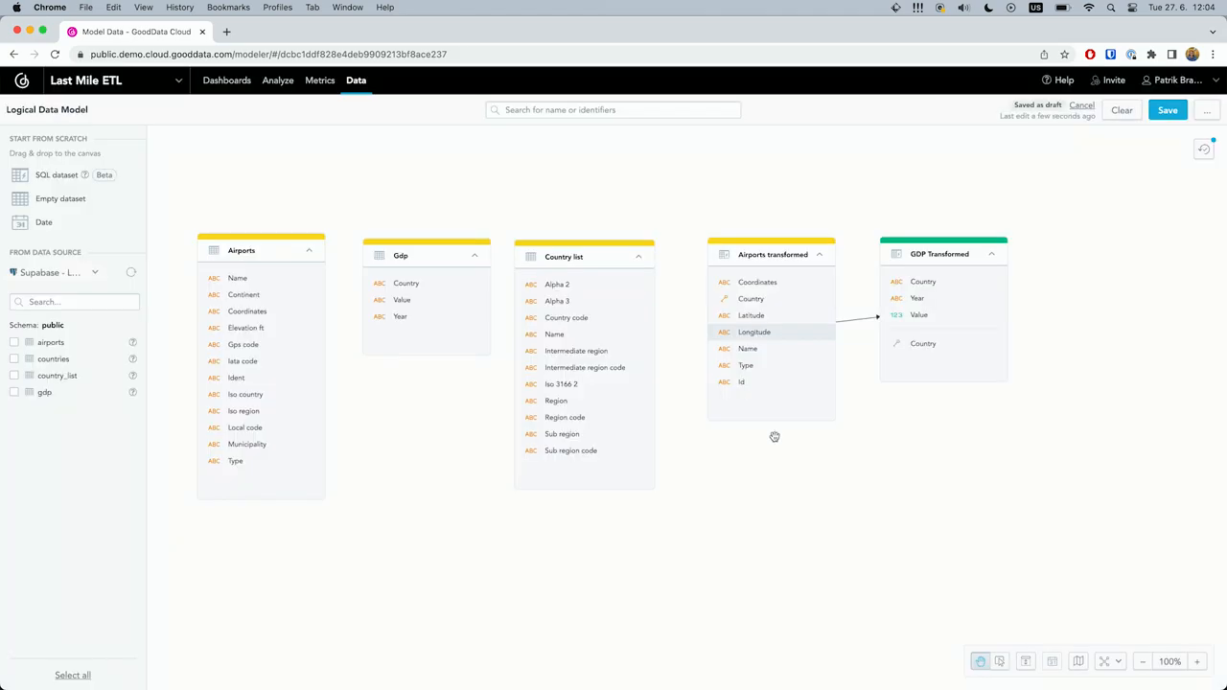
{"action": "mouse_move", "coordinate": [656, 467]}
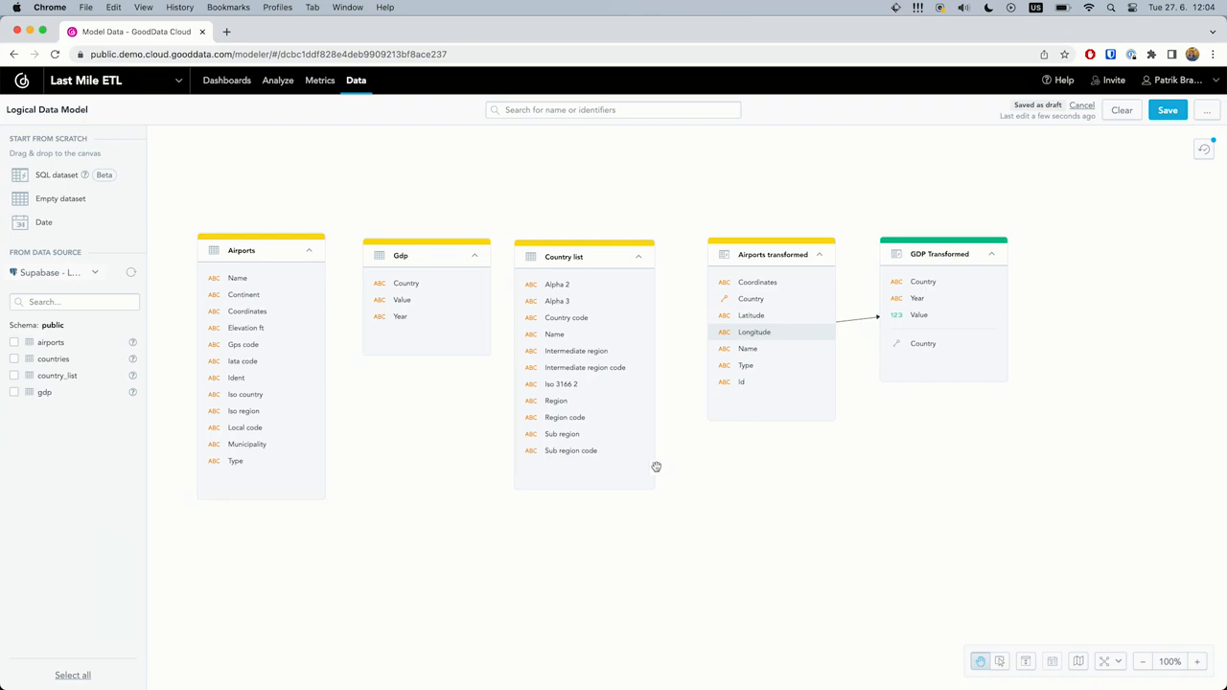
Step: Delete the Country list dataset from the model and move to the Analyze tab
{"action": "left_click", "coordinate": [624, 479]}
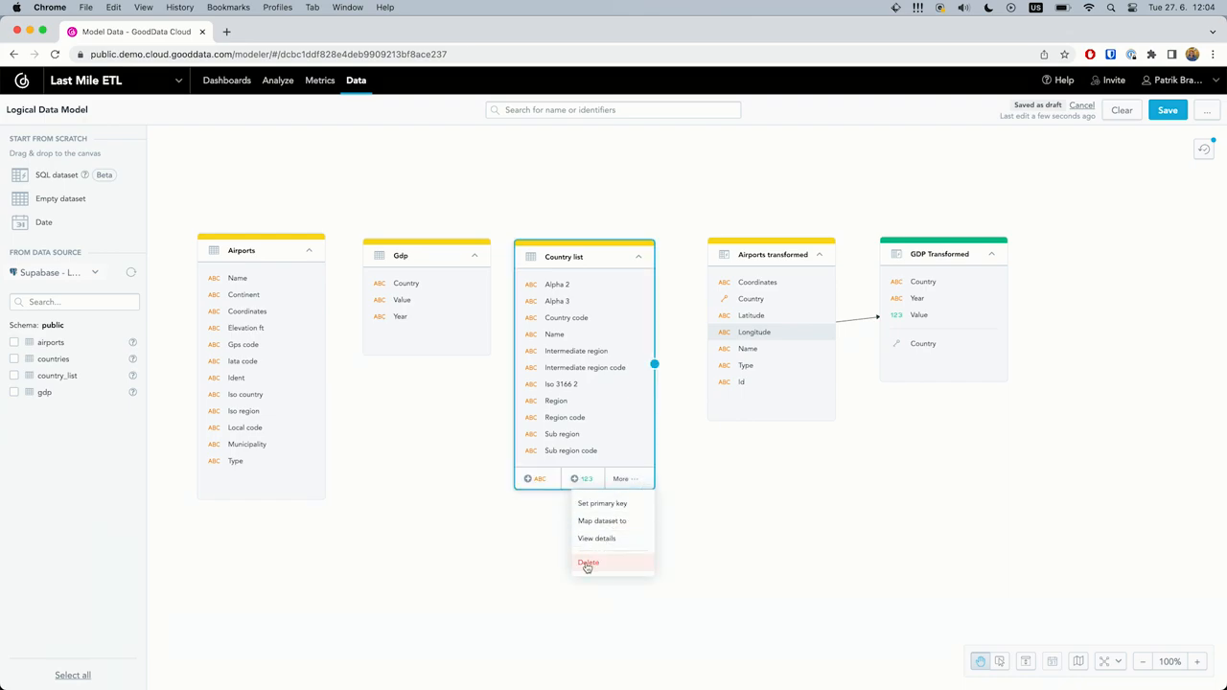
{"action": "left_click", "coordinate": [588, 563]}
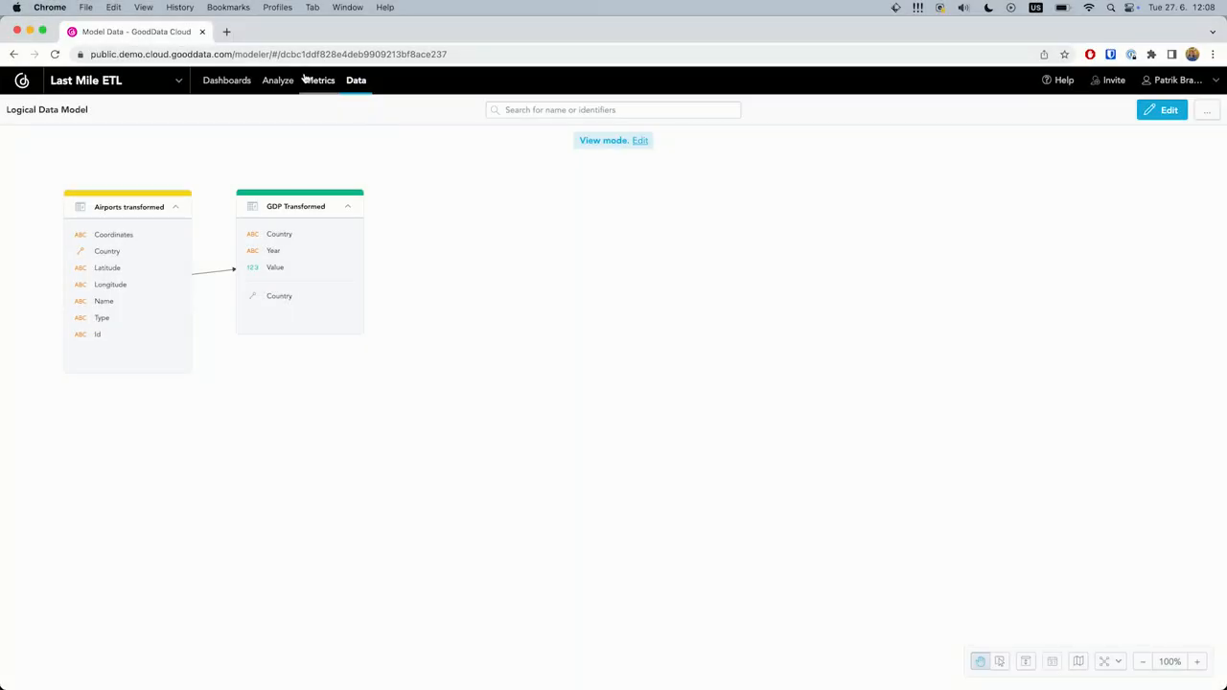
{"action": "left_click", "coordinate": [277, 80]}
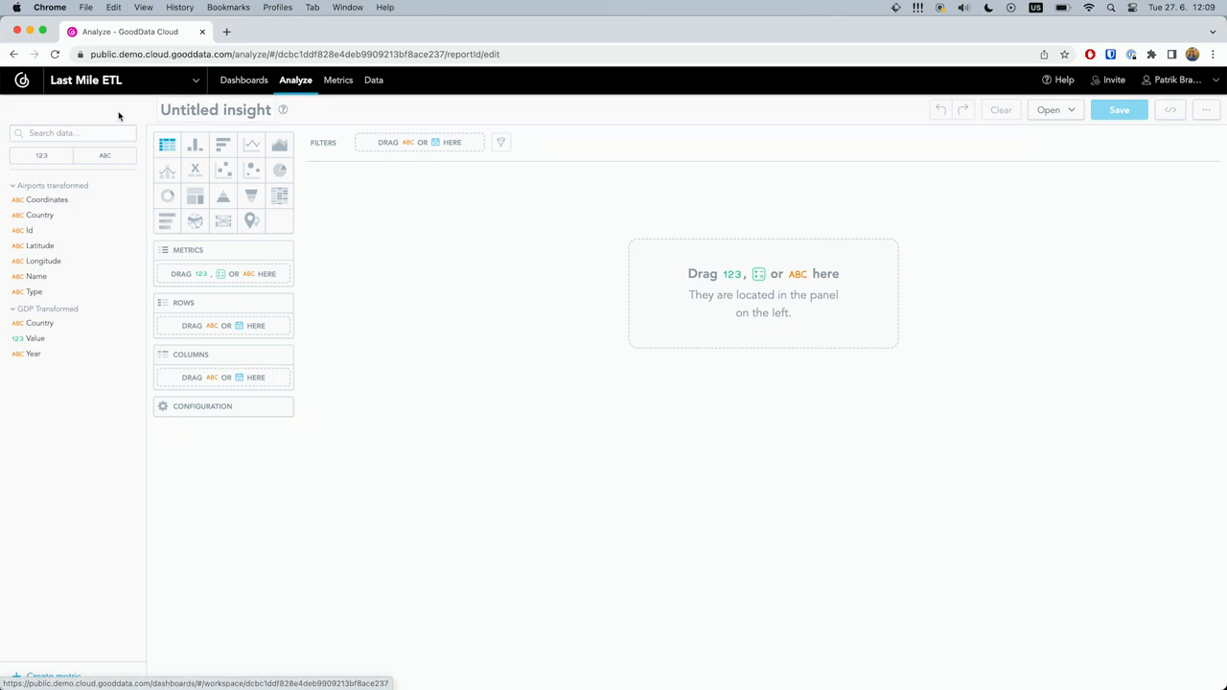
{"action": "mouse_move", "coordinate": [67, 681]}
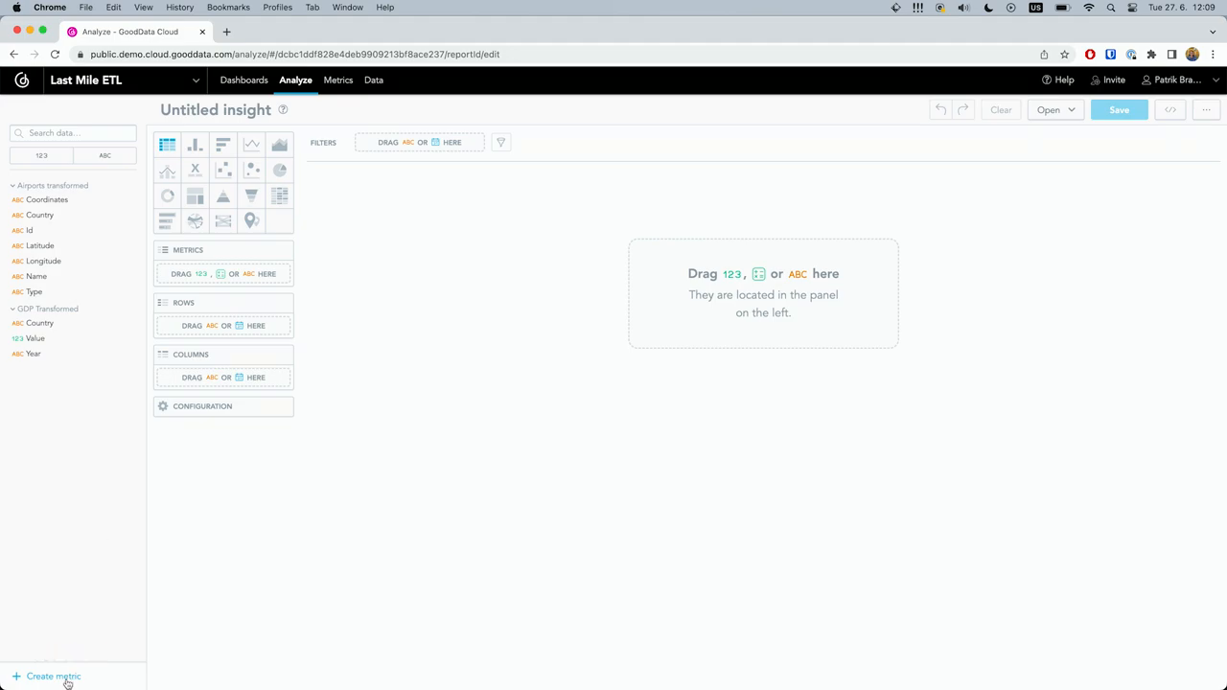
Step: Define a metric SELECT COUNT(Id) BY Country, name it '# of airports' and save it
{"action": "left_click", "coordinate": [53, 676]}
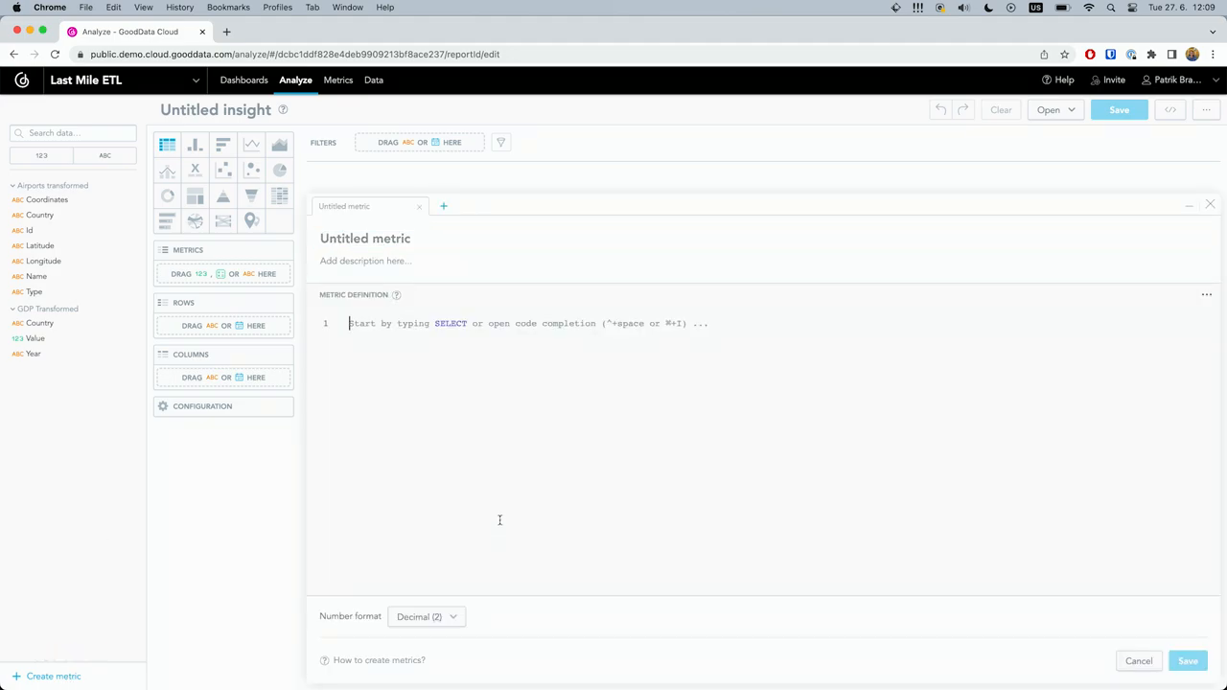
{"action": "type", "text": "SELEC"}
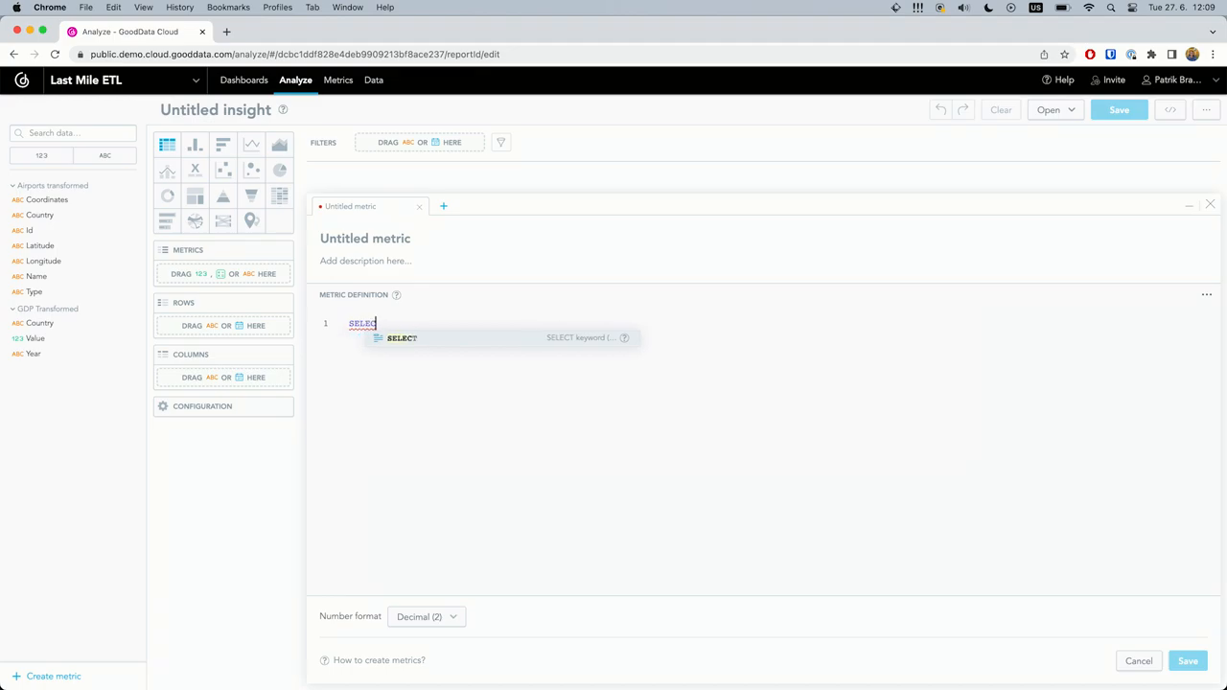
{"action": "type", "text": "cou"}
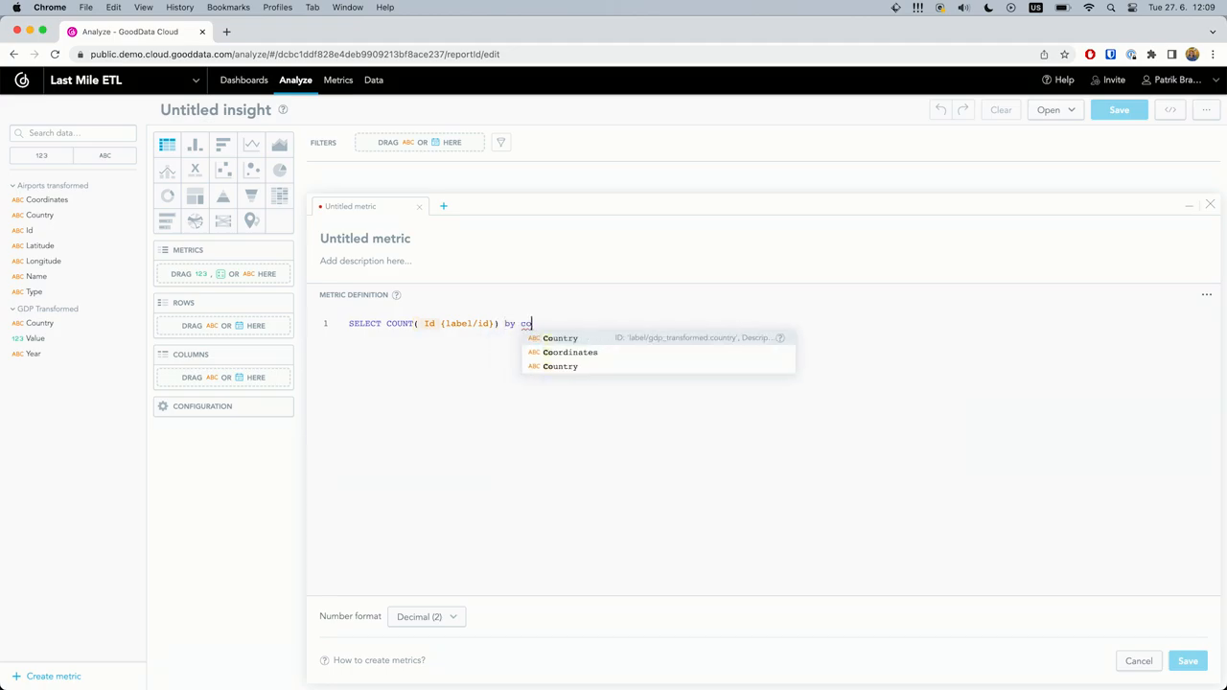
{"action": "left_click", "coordinate": [560, 338]}
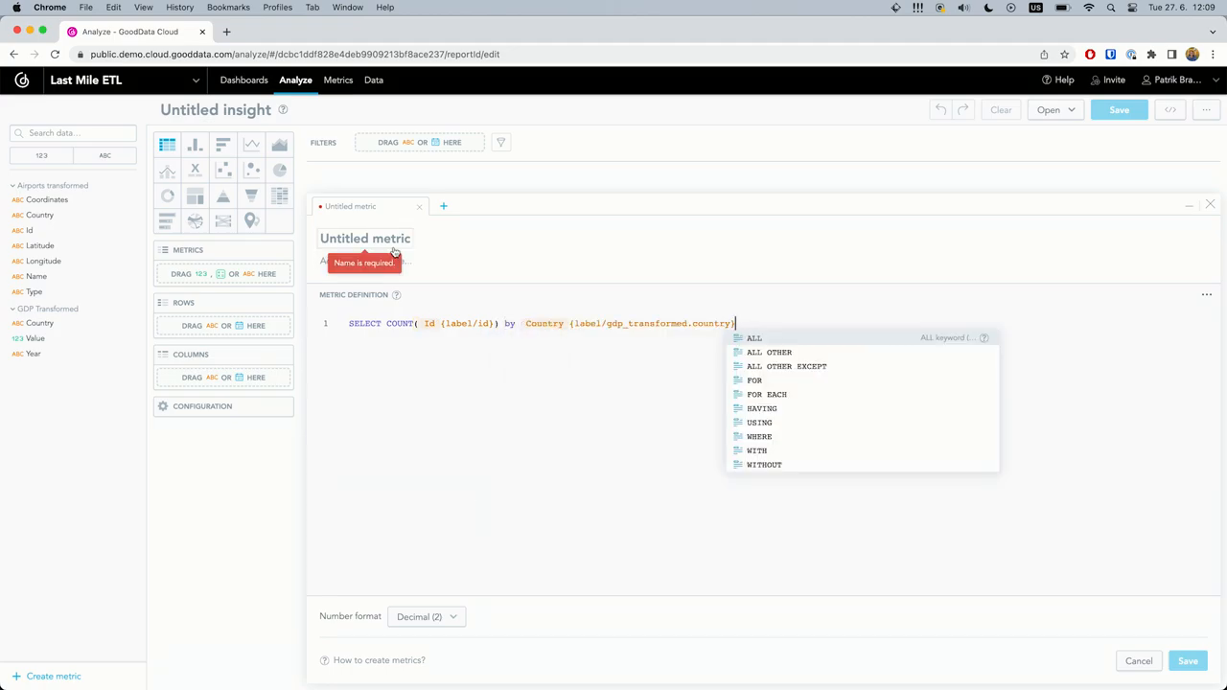
{"action": "left_click", "coordinate": [475, 238]}
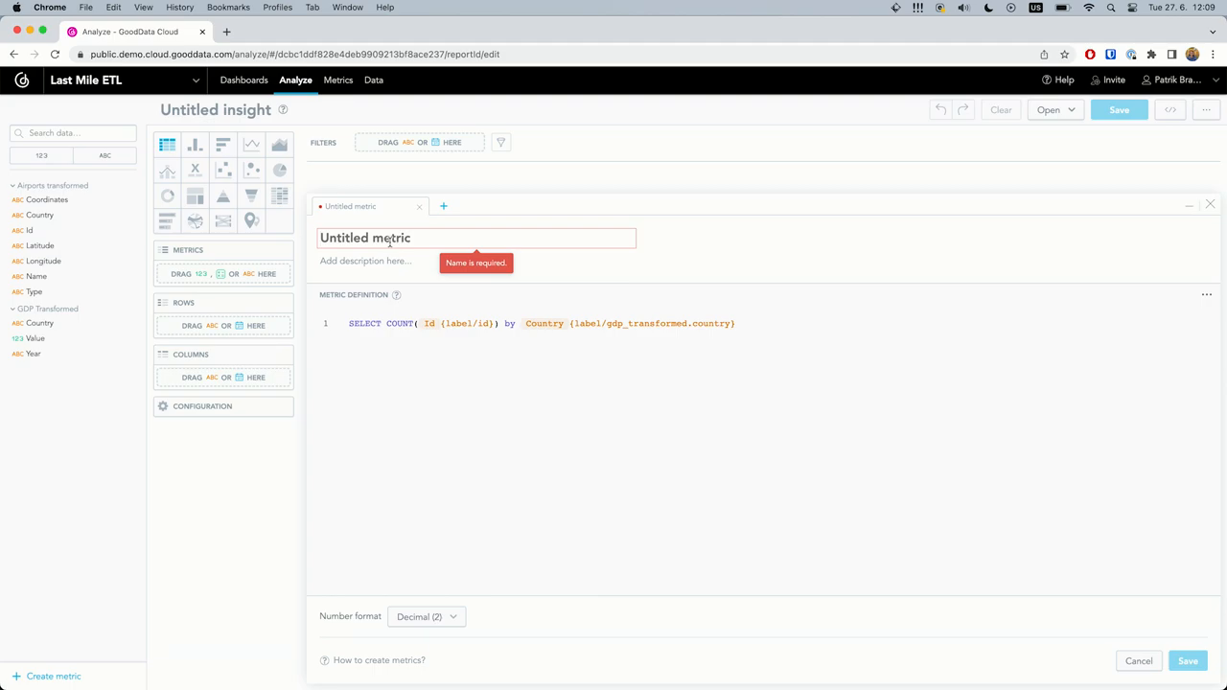
{"action": "type", "text": "# of"}
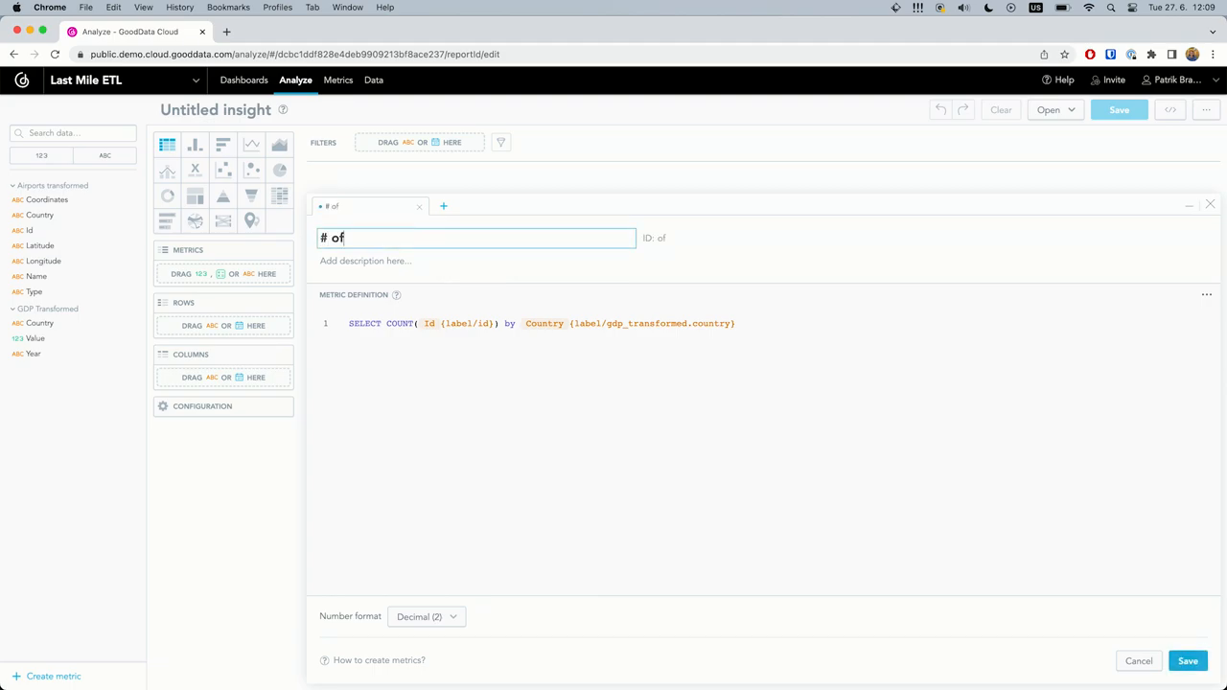
{"action": "type", "text": "airports"}
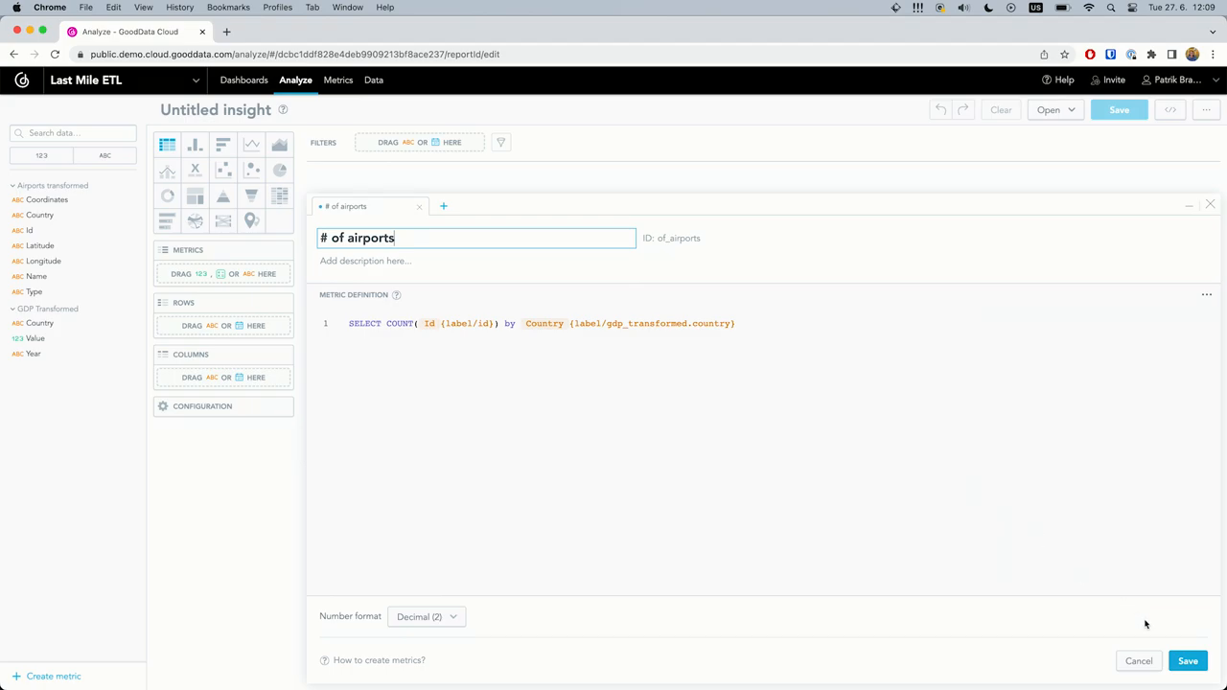
{"action": "left_click", "coordinate": [1187, 661]}
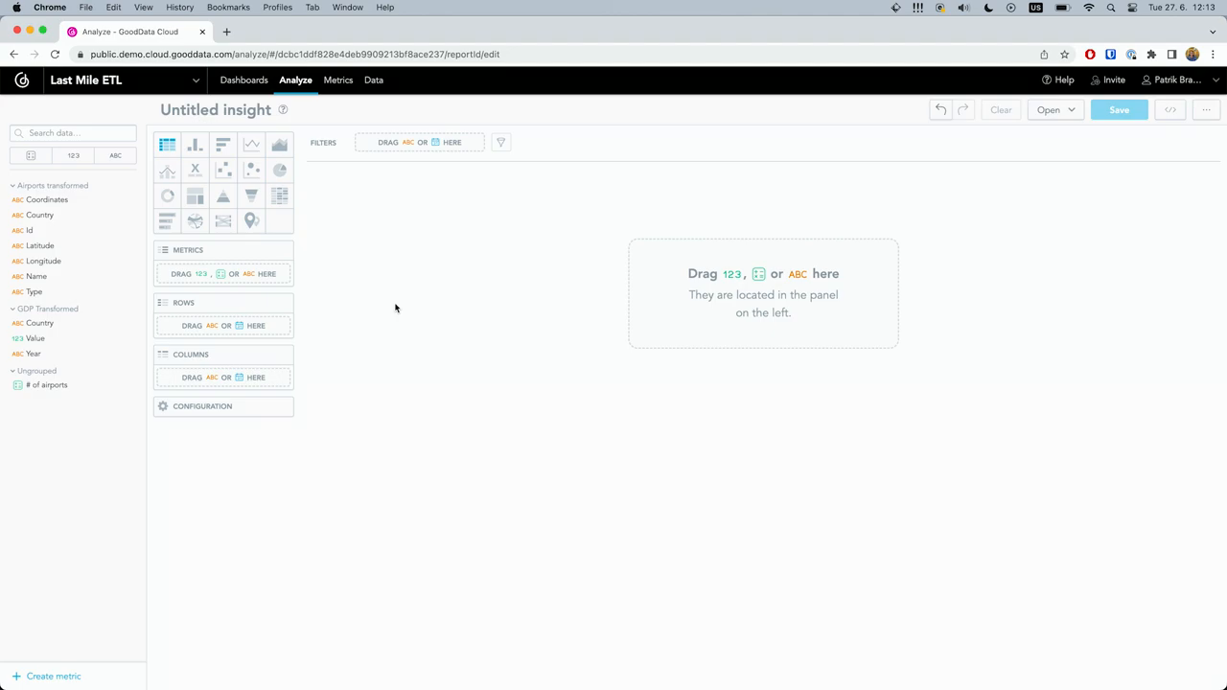
{"action": "mouse_move", "coordinate": [67, 685]}
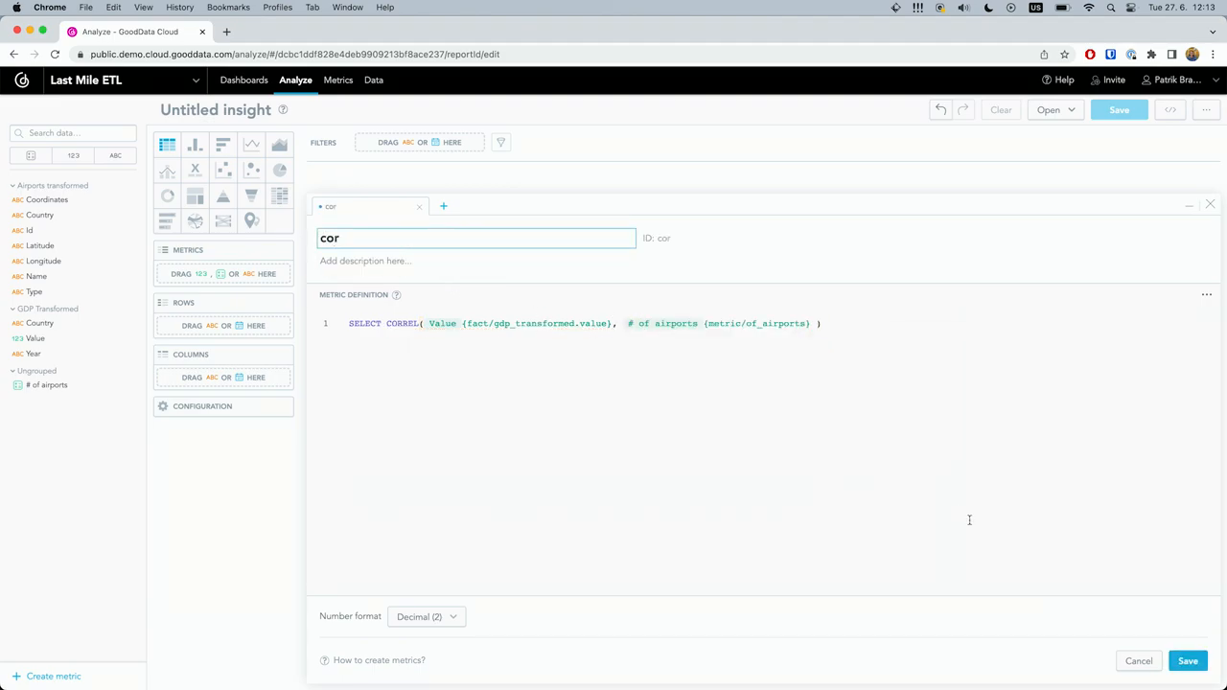
Step: Save the 'cor' metric defined as SELECT CORREL(Value, # of airports)
{"action": "left_click", "coordinate": [1188, 661]}
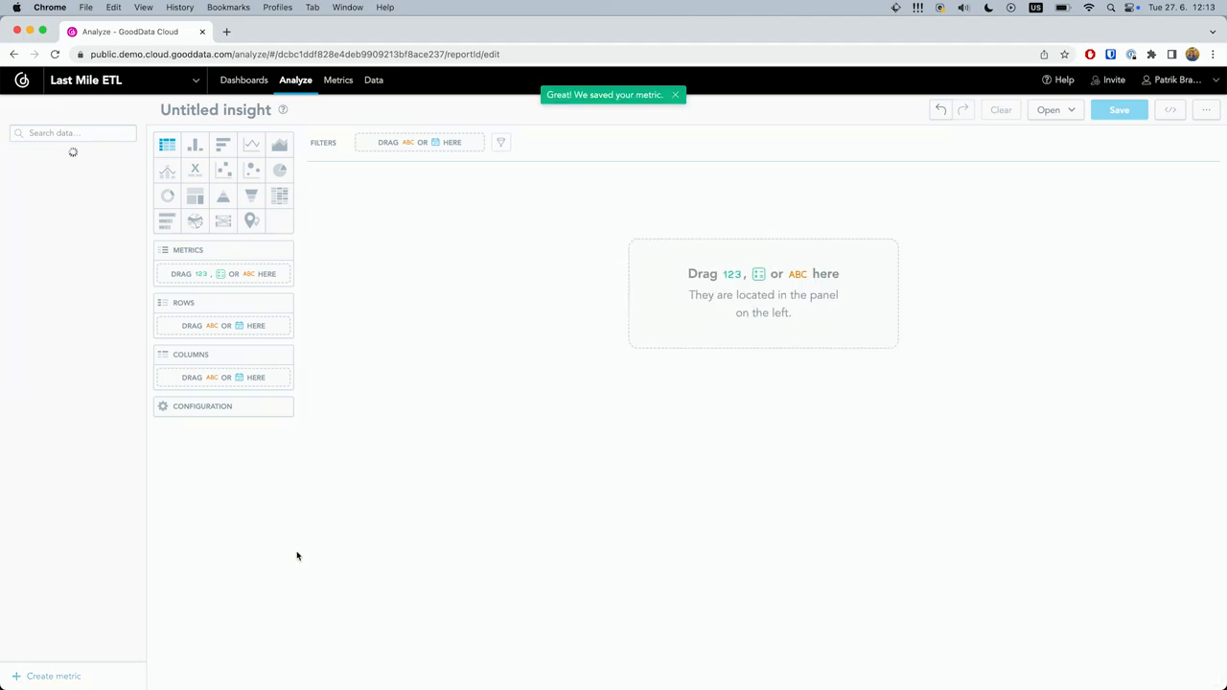
Step: Drag the cor metric into the insight's Metrics bucket, showing a correlation of 0.68
{"action": "left_click_drag", "start_coordinate": [31, 399], "coordinate": [224, 275]}
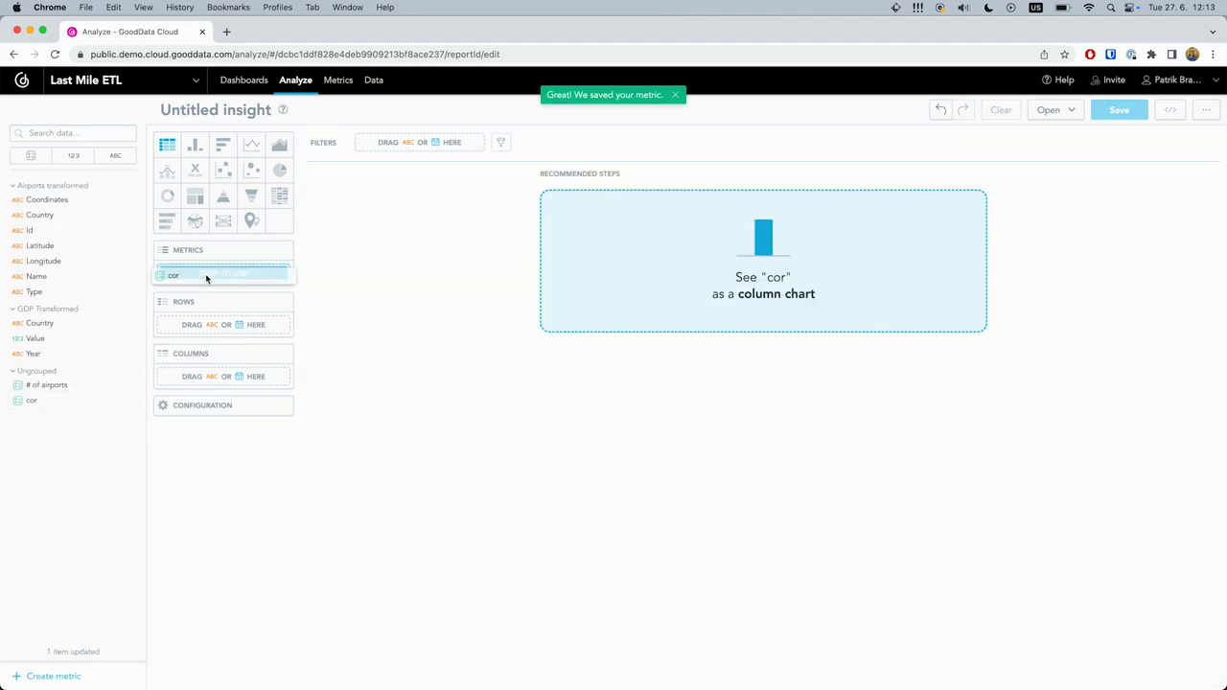
{"action": "left_click", "coordinate": [172, 275]}
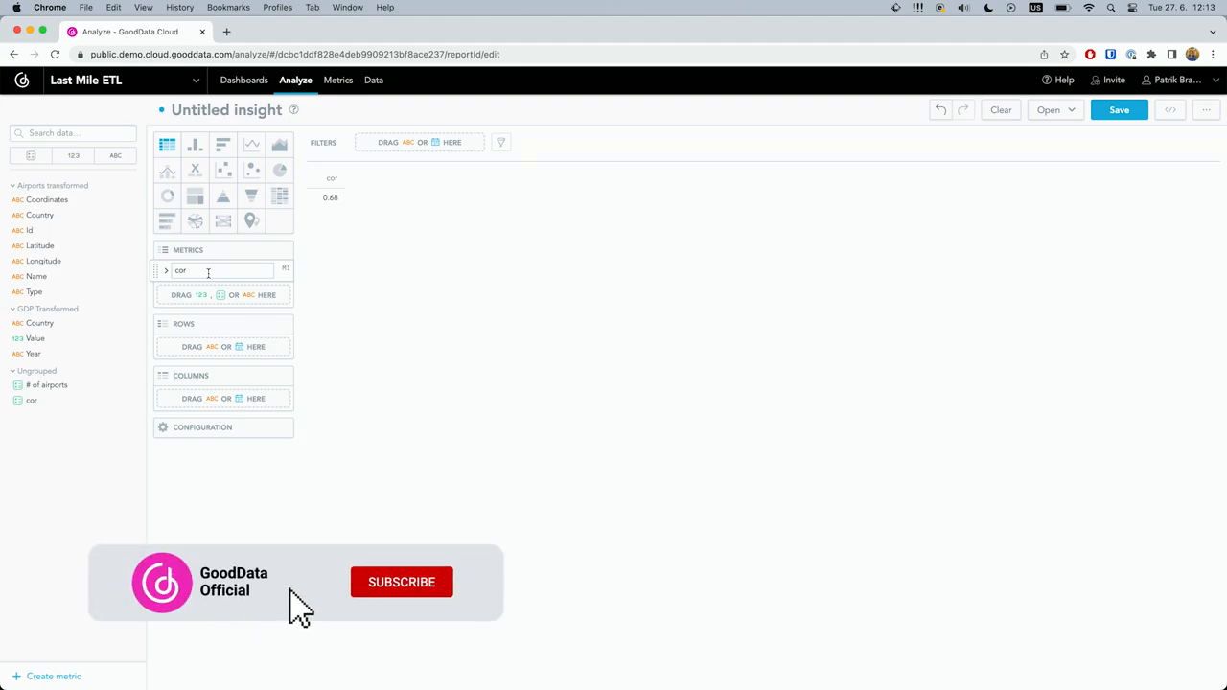
{"action": "left_click", "coordinate": [402, 582]}
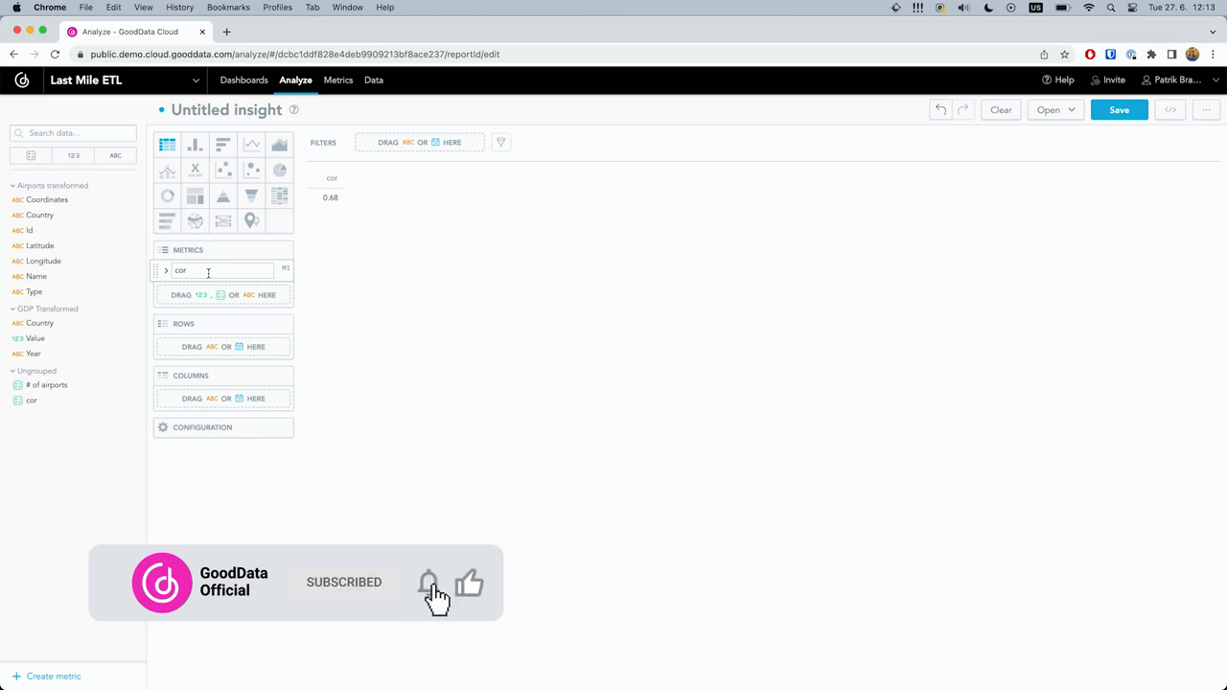